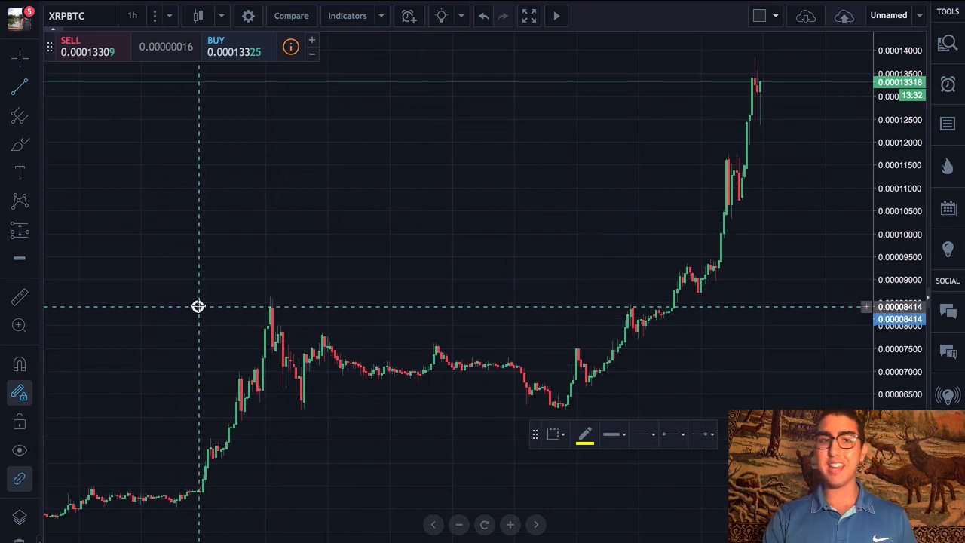
Step: Draw a yellow horizontal resistance line at the first XRPBTC peak and a support line under the consolidation lows
{"action": "left_click_drag", "start_coordinate": [199, 308], "coordinate": [847, 311]}
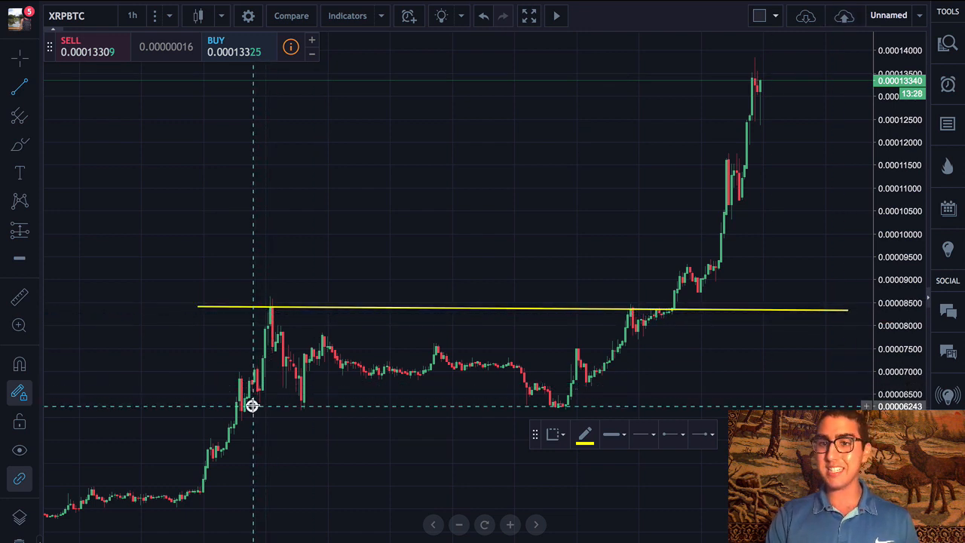
{"action": "left_click_drag", "start_coordinate": [253, 407], "coordinate": [843, 407]}
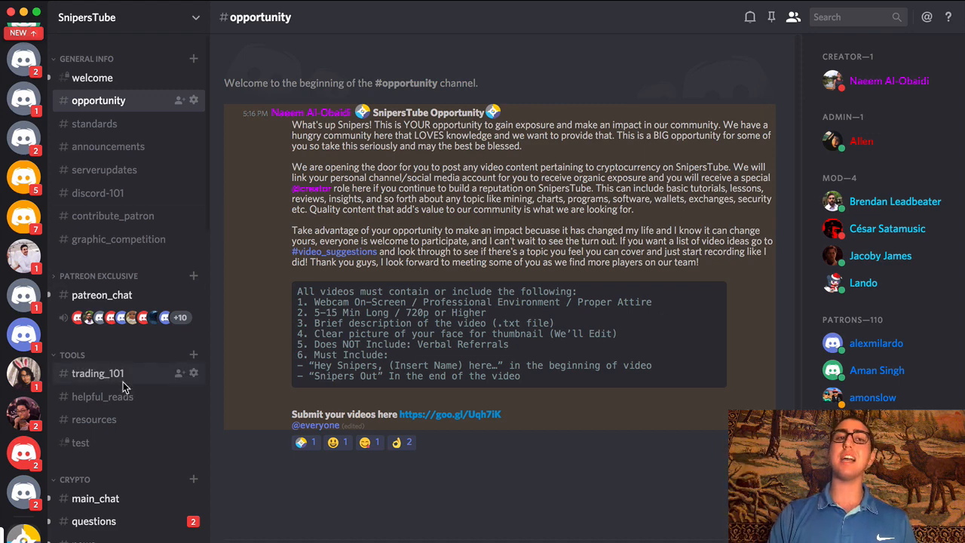
Step: Browse the #trading_101 channel's chart pattern posts in Discord
{"action": "left_click", "coordinate": [97, 373]}
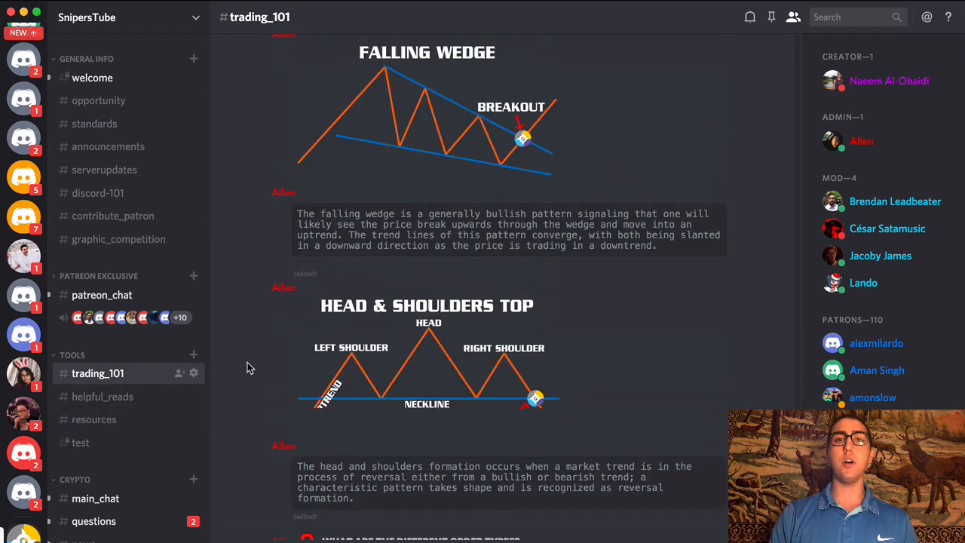
{"action": "scroll", "scroll_direction": "down", "scroll_amount": 3}
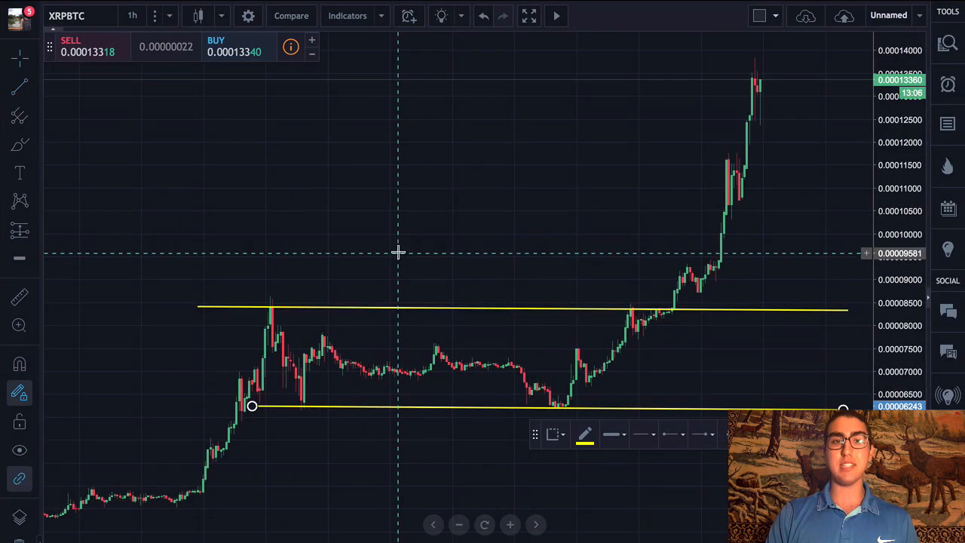
Step: Add the favourite indicators (volume, RSI, moving averages) to the XRPBTC chart
{"action": "right_click", "coordinate": [398, 254]}
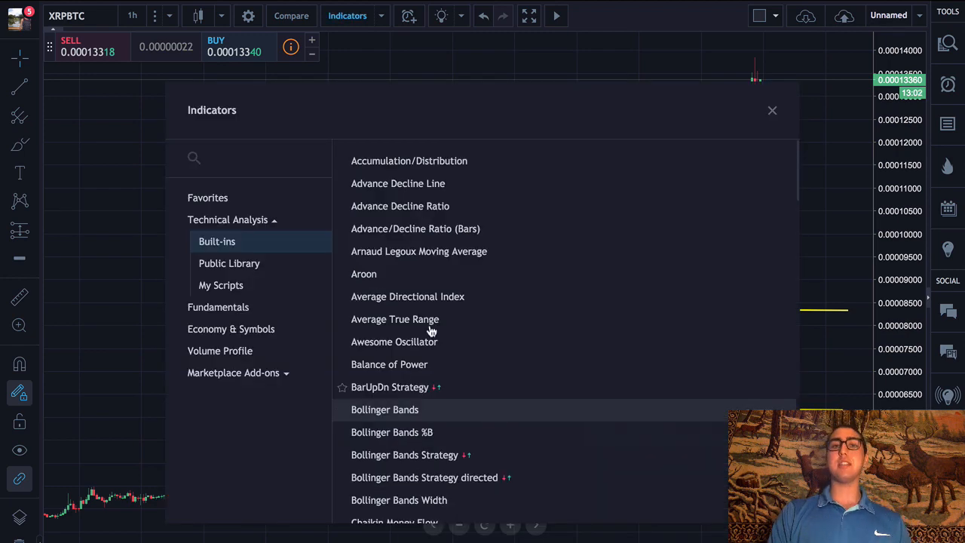
{"action": "left_click", "coordinate": [208, 198]}
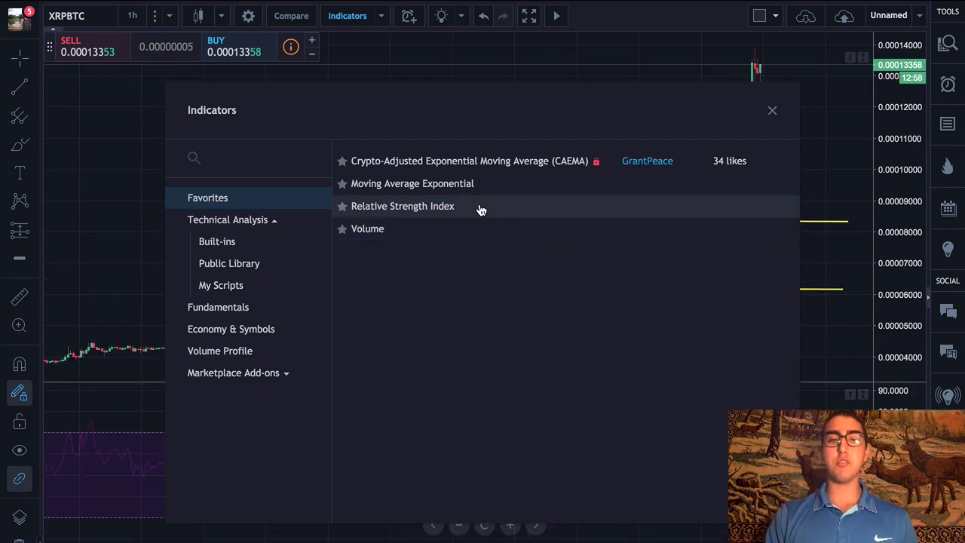
{"action": "mouse_move", "coordinate": [408, 229]}
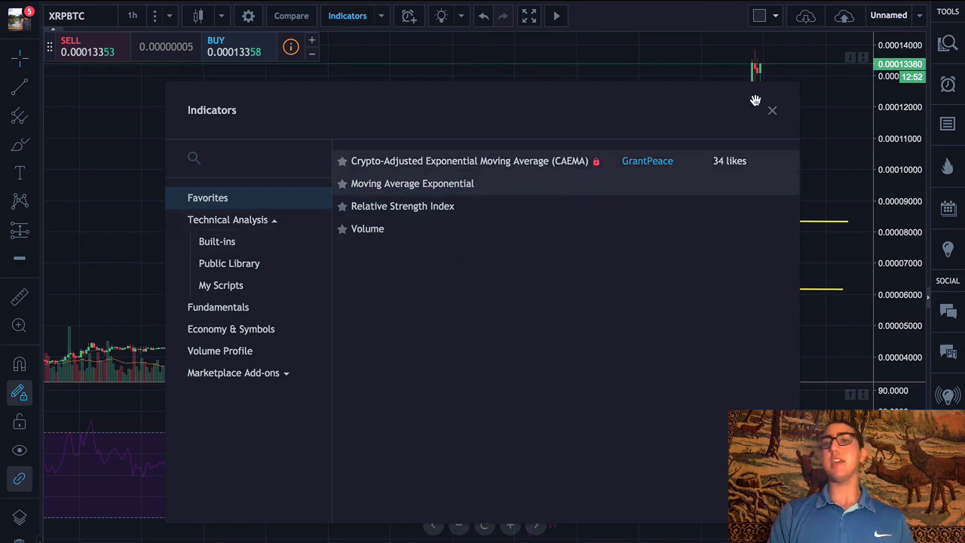
{"action": "left_click", "coordinate": [772, 110]}
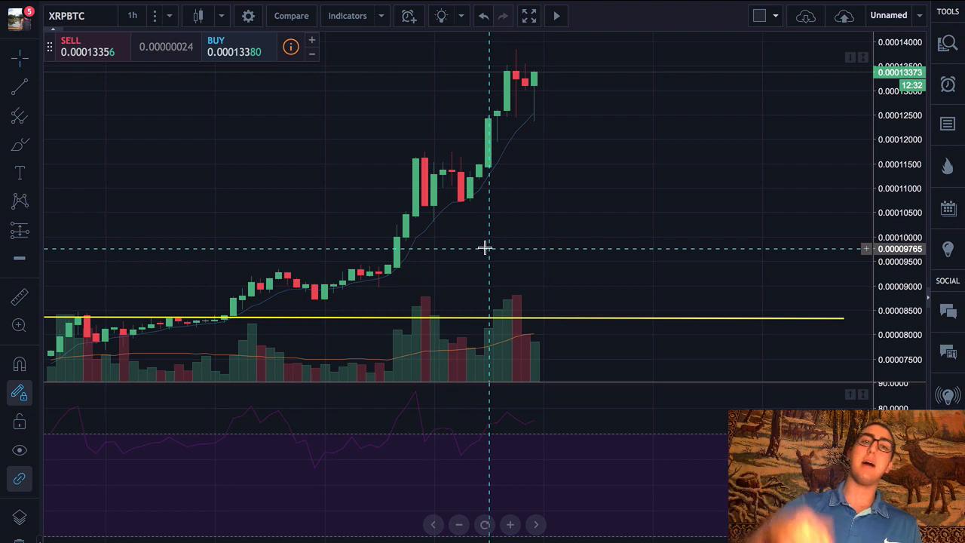
{"action": "mouse_move", "coordinate": [422, 285]}
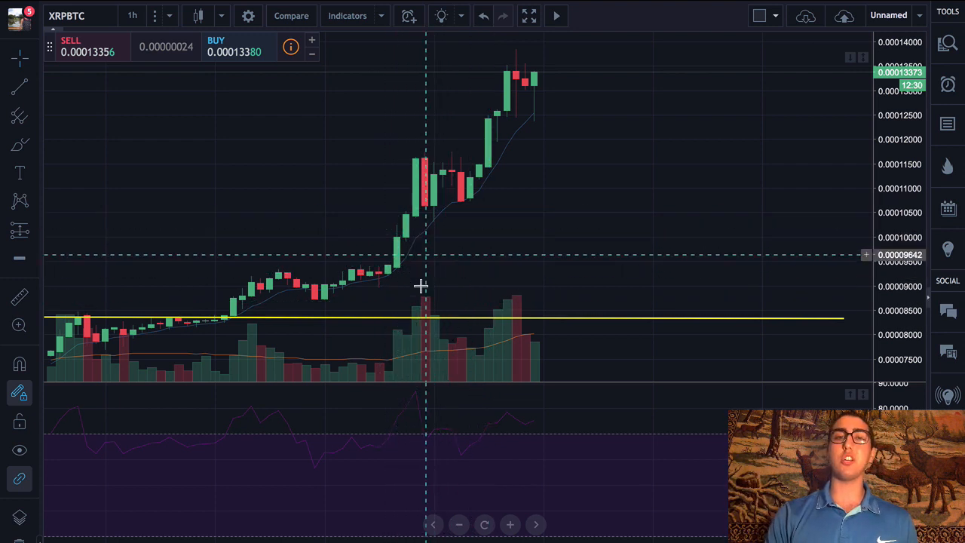
{"action": "mouse_move", "coordinate": [541, 118]}
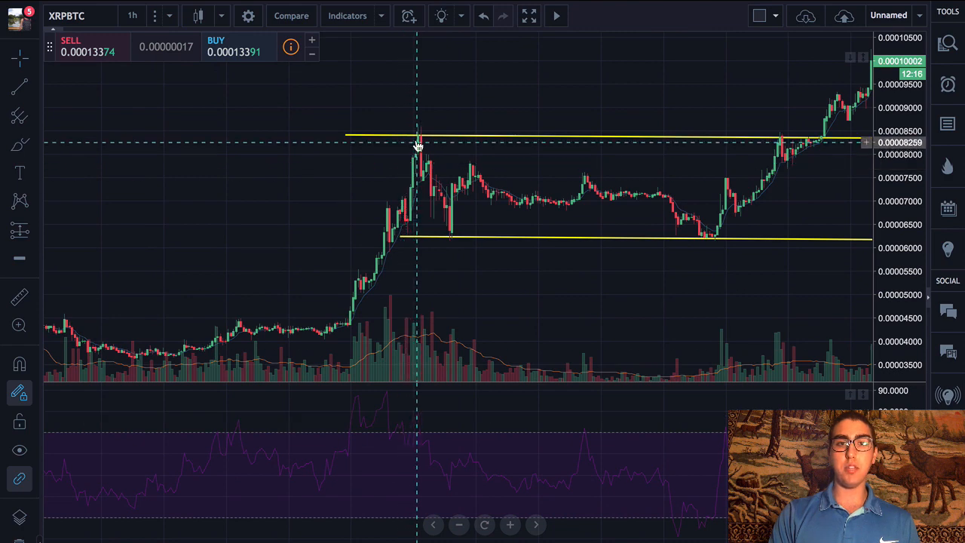
{"action": "left_click_drag", "start_coordinate": [419, 141], "coordinate": [419, 136]}
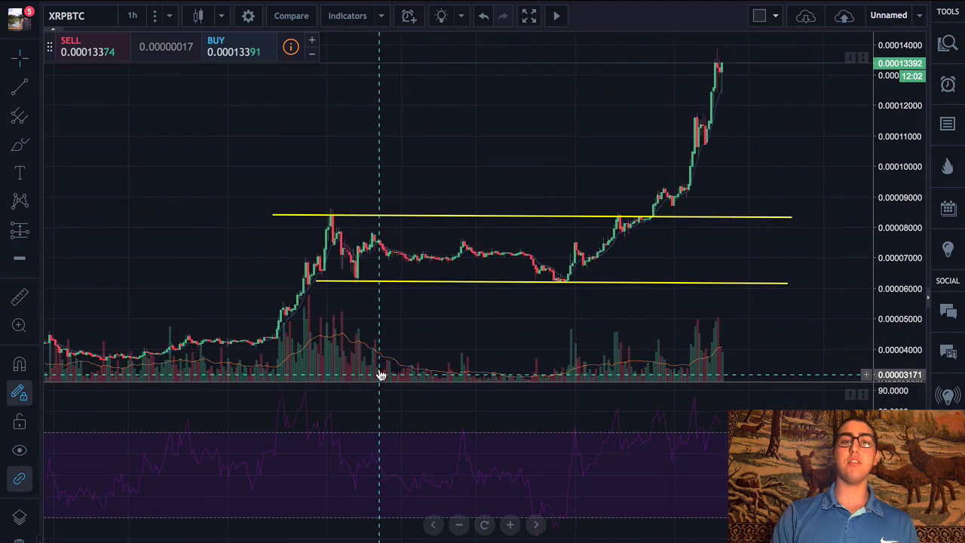
{"action": "mouse_move", "coordinate": [513, 370]}
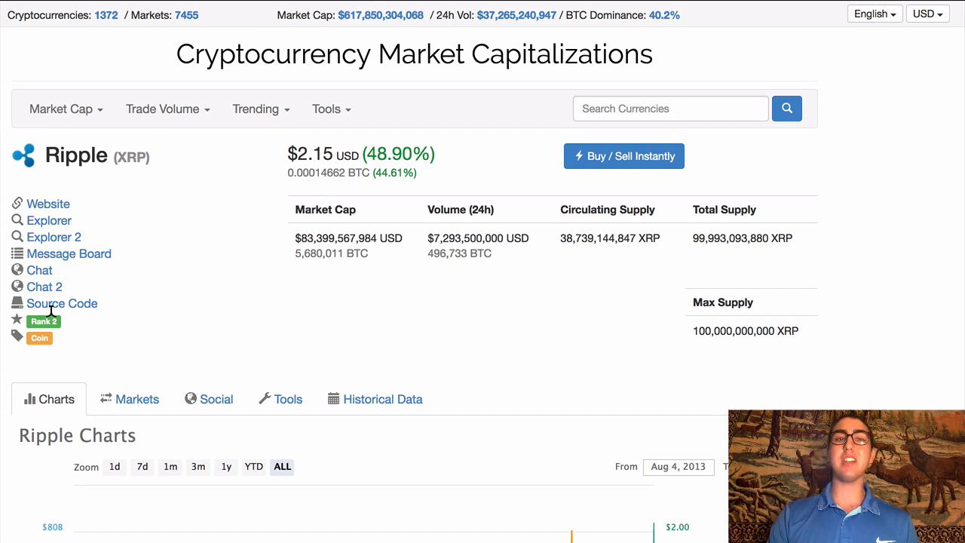
{"action": "mouse_move", "coordinate": [401, 254]}
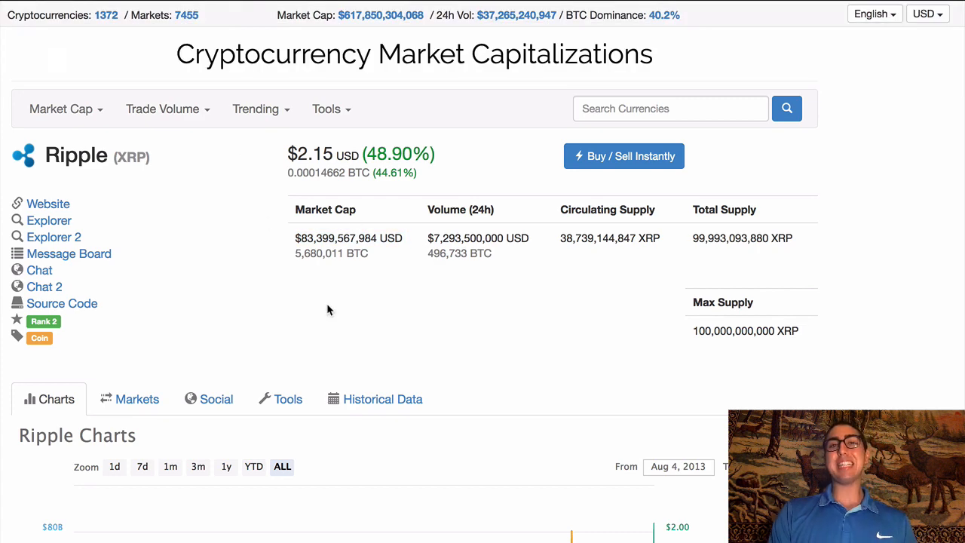
{"action": "mouse_move", "coordinate": [265, 247]}
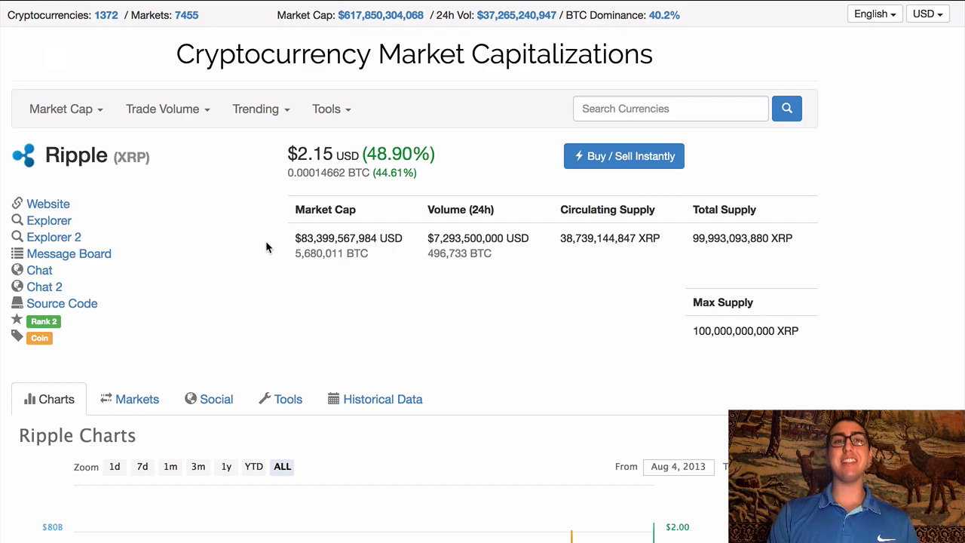
{"action": "scroll", "scroll_direction": "down", "scroll_amount": 3}
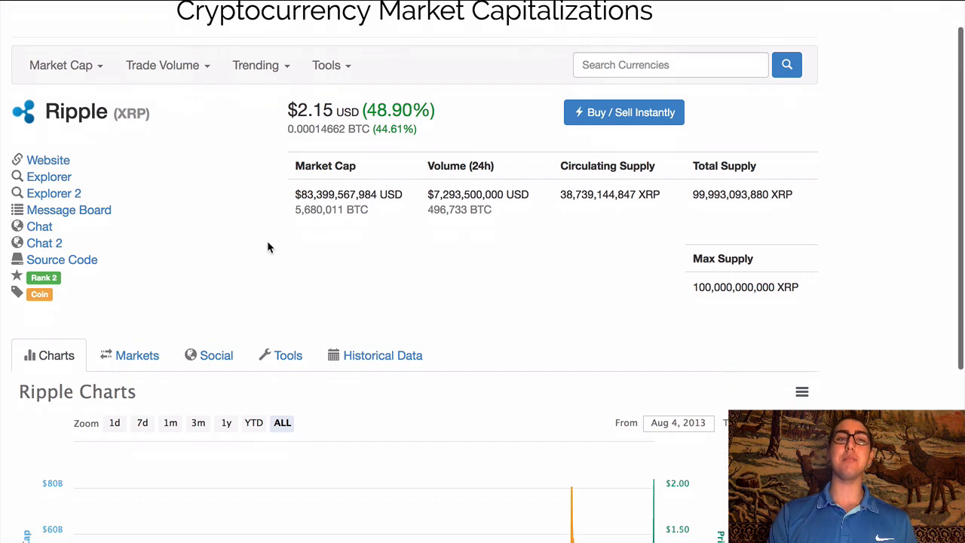
{"action": "scroll", "scroll_direction": "down", "scroll_amount": 3}
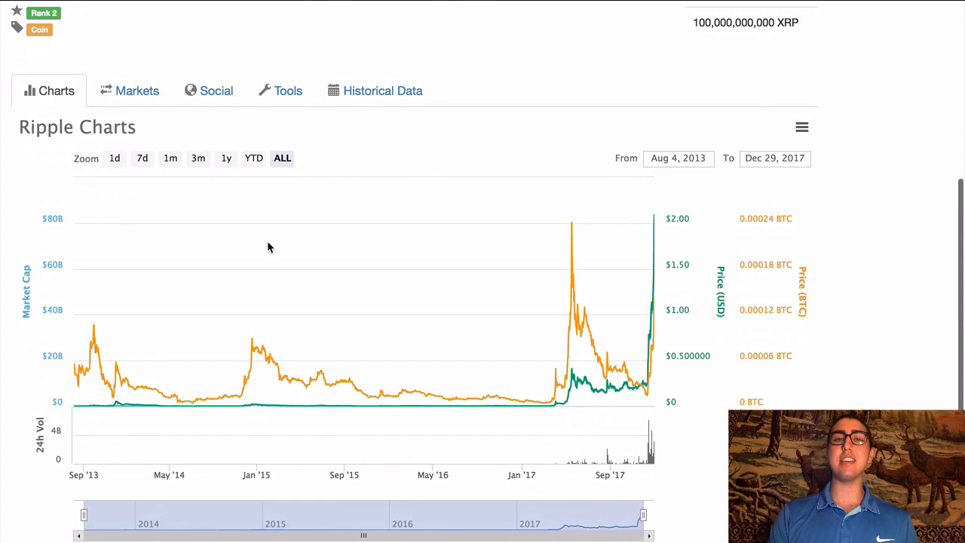
{"action": "scroll", "scroll_direction": "up", "scroll_amount": 3}
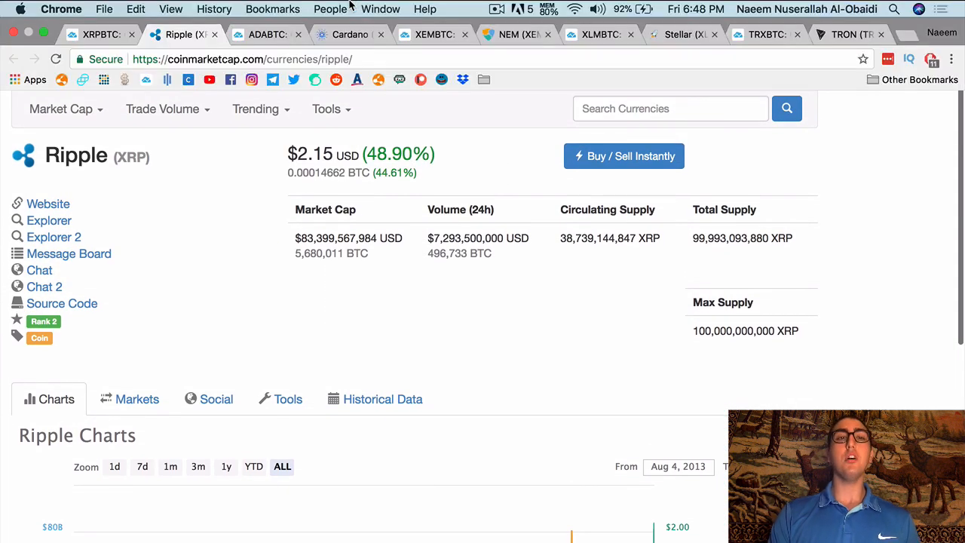
Step: Switch back to the XRPBTC chart showing price above the marked consolidation range
{"action": "left_click", "coordinate": [98, 34]}
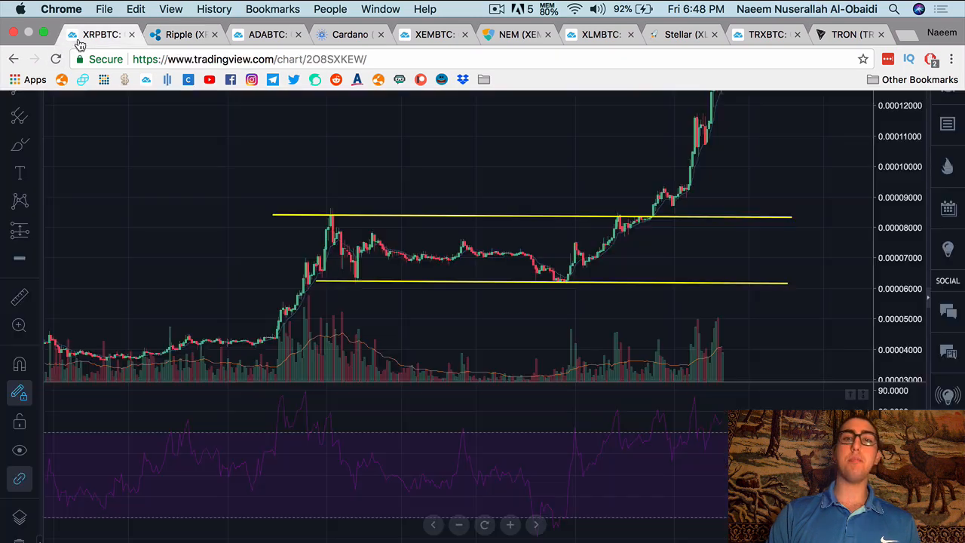
{"action": "left_click", "coordinate": [530, 15]}
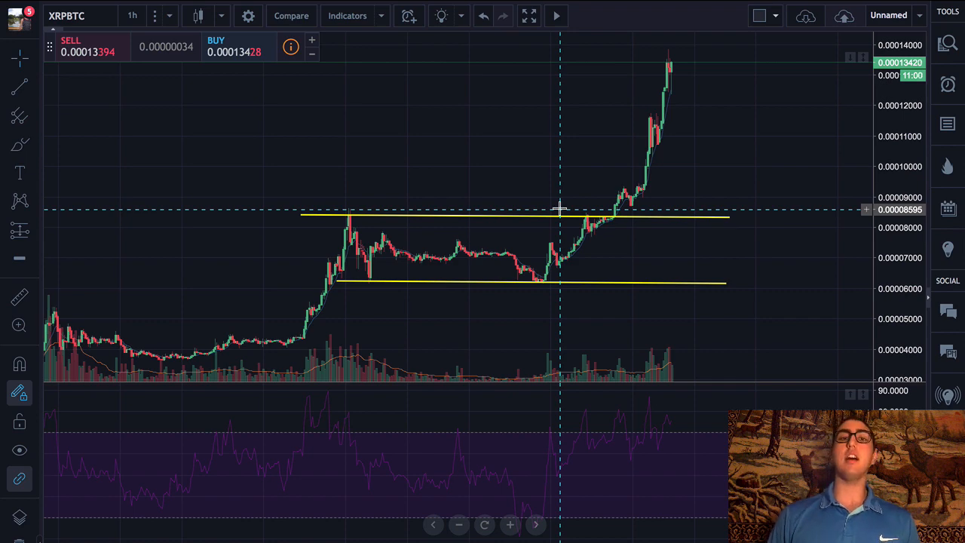
{"action": "mouse_move", "coordinate": [285, 6]}
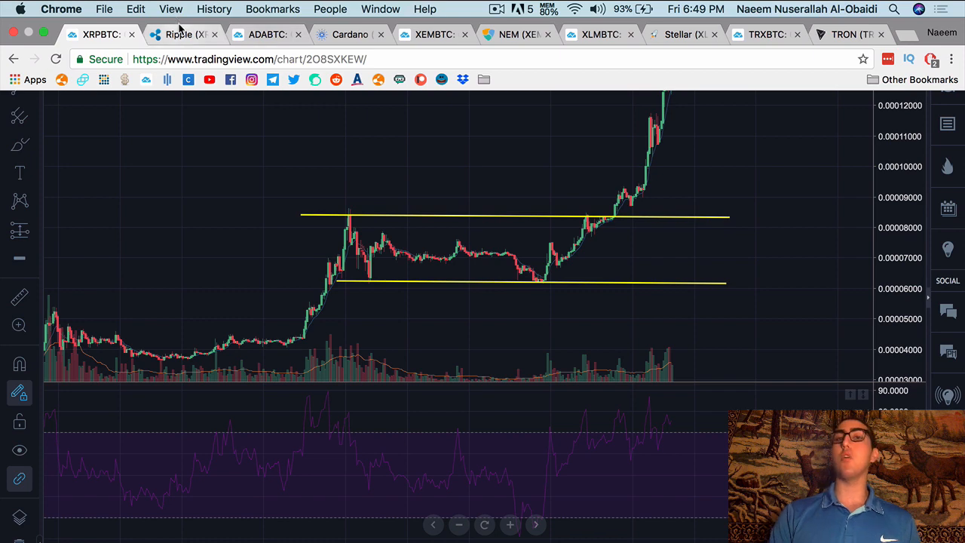
Step: Bring up the ADABTC chart and extend the yellow support line to touch its later lows
{"action": "left_click", "coordinate": [181, 33]}
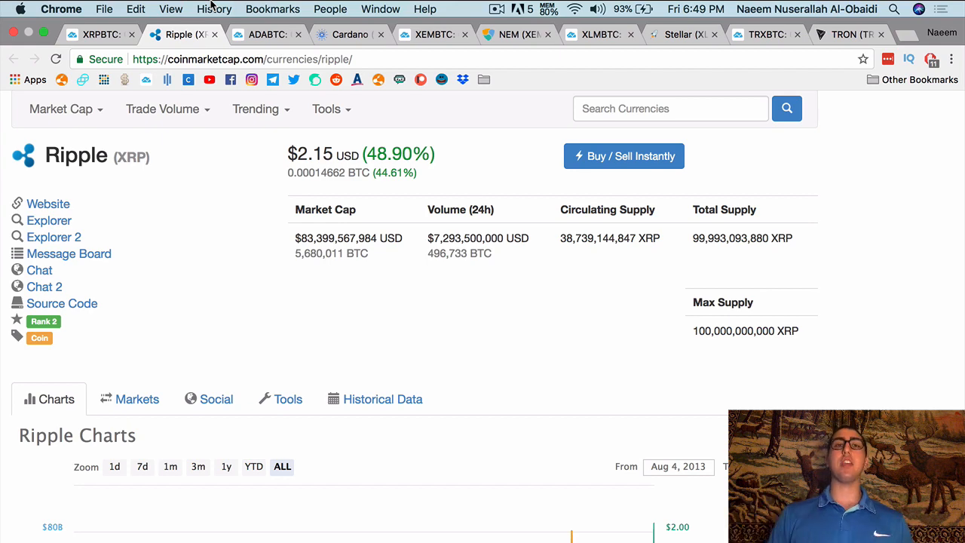
{"action": "left_click", "coordinate": [267, 33]}
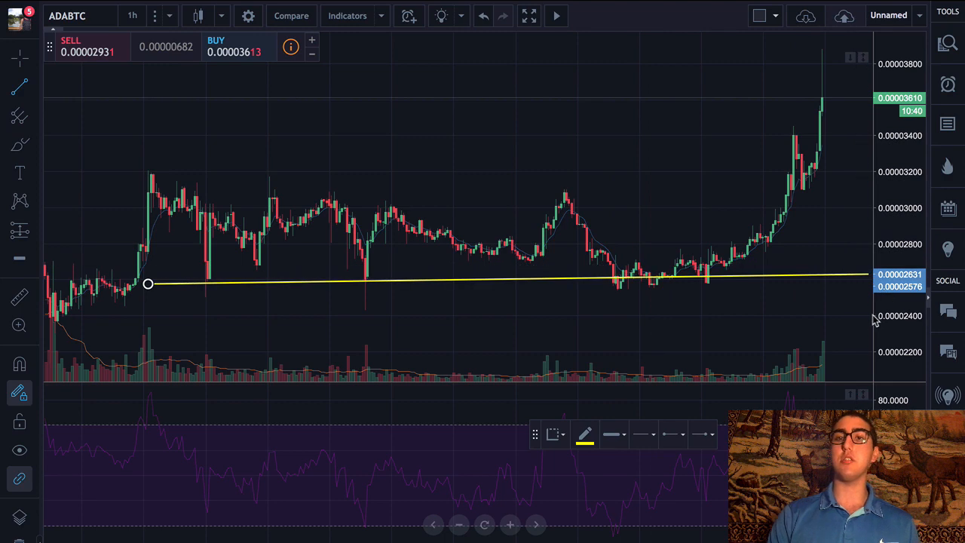
{"action": "left_click_drag", "start_coordinate": [867, 278], "coordinate": [852, 293]}
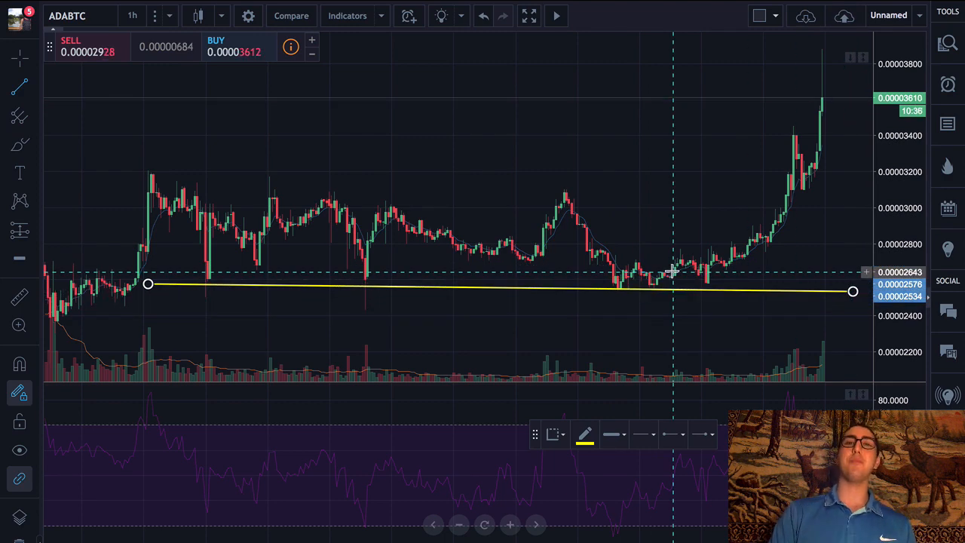
{"action": "left_click", "coordinate": [96, 372]}
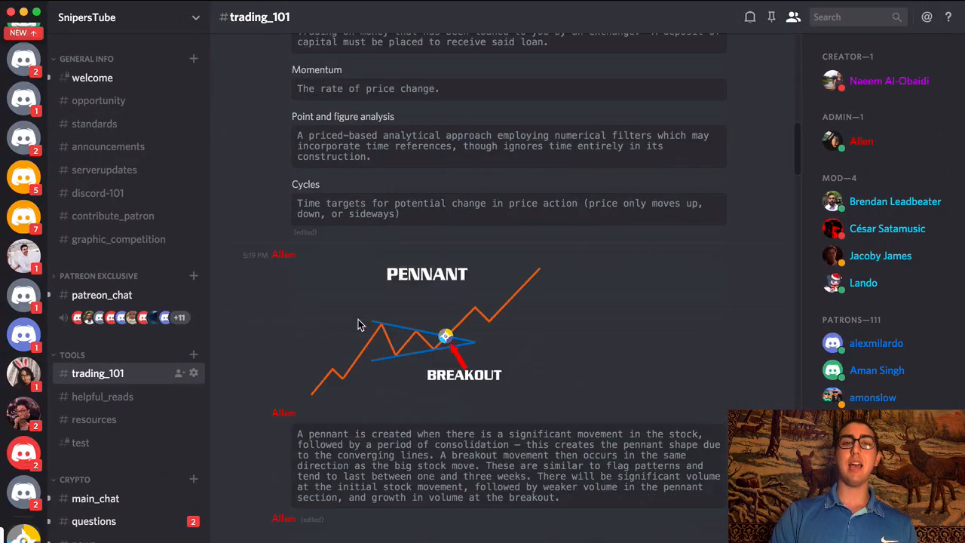
{"action": "scroll", "scroll_direction": "down", "scroll_amount": 3}
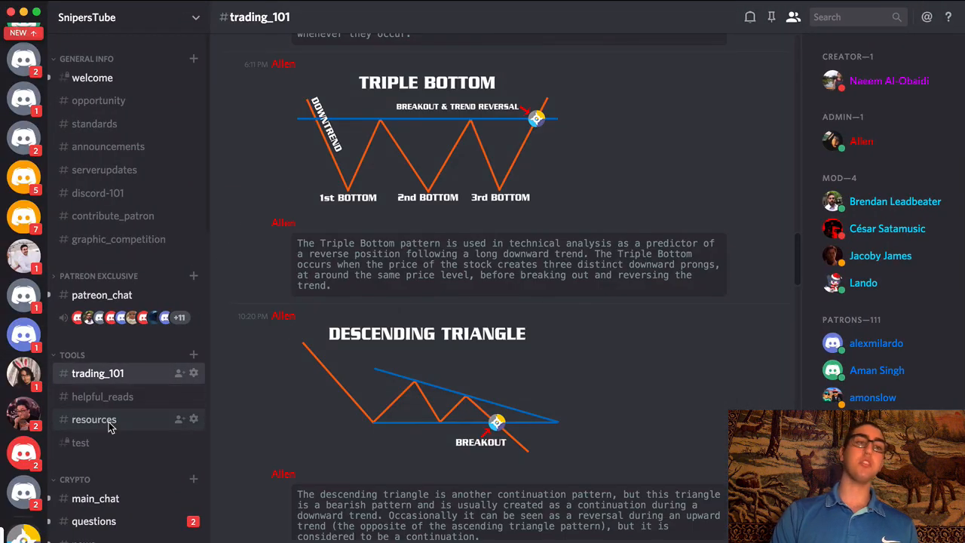
{"action": "left_click", "coordinate": [93, 419]}
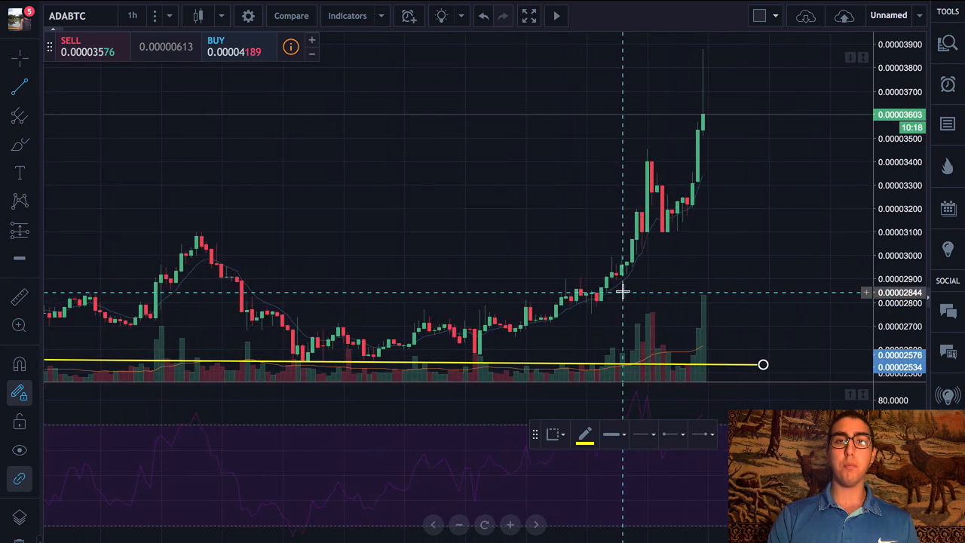
{"action": "mouse_move", "coordinate": [193, 249]}
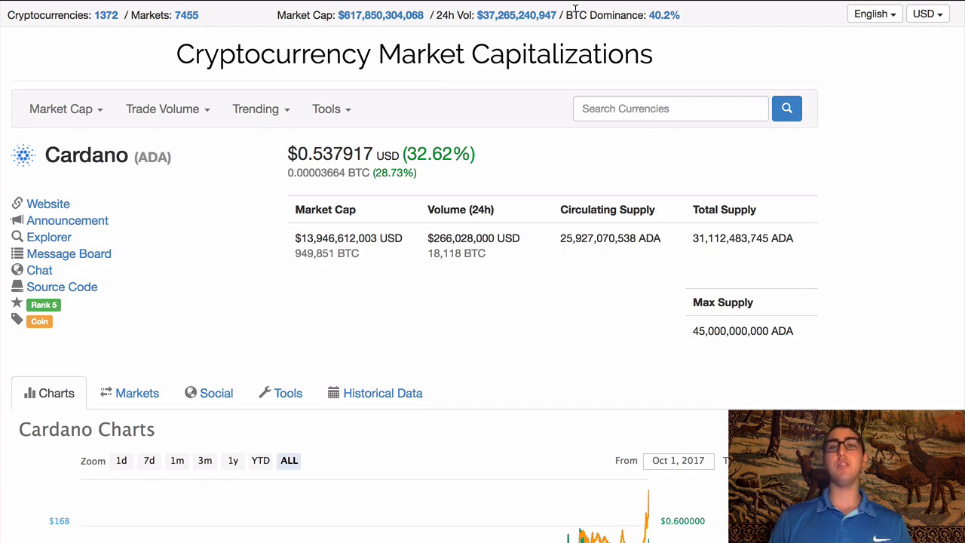
{"action": "left_click", "coordinate": [267, 33]}
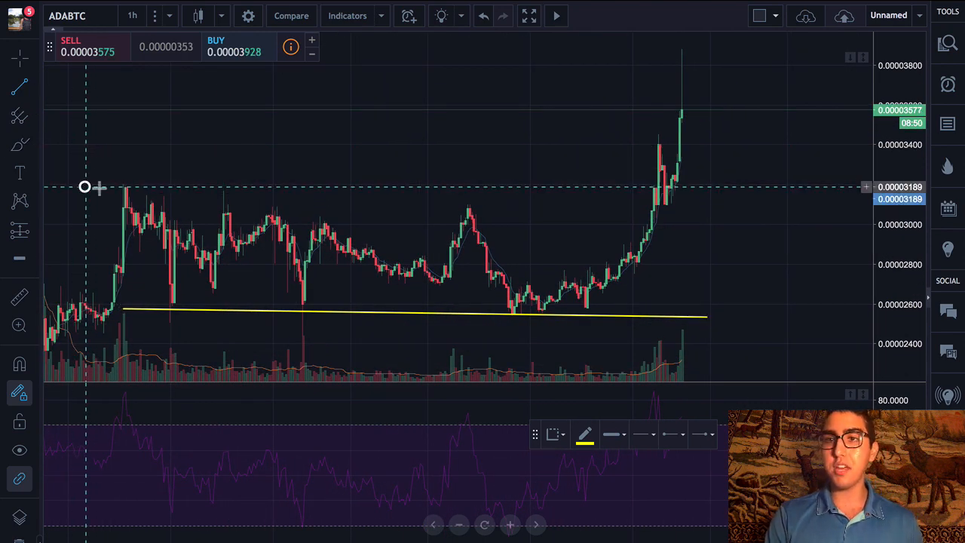
Step: Lay the yellow support line along the ADA/BTC sideways range lows
{"action": "left_click_drag", "start_coordinate": [86, 187], "coordinate": [785, 190]}
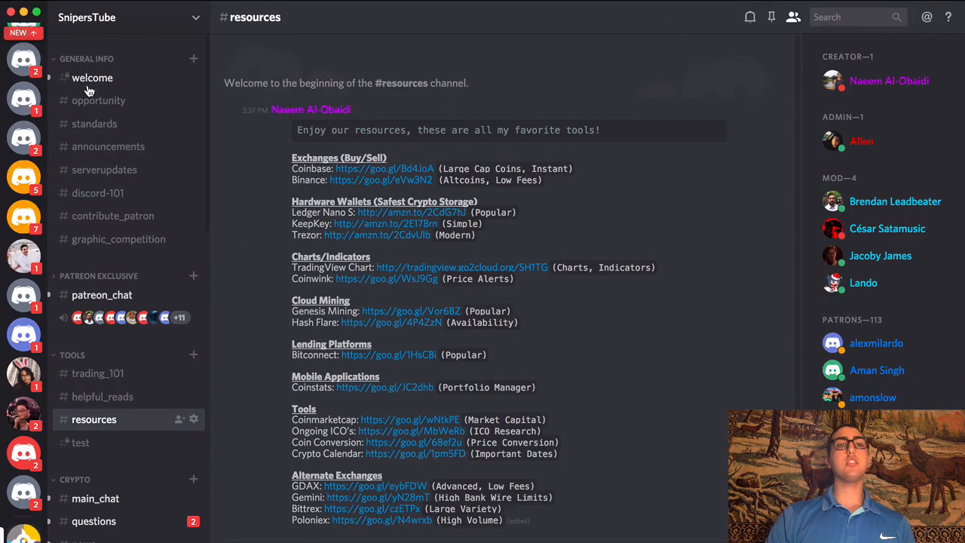
Step: Browse the opportunity channel, then the video_suggestions channel's list of video ideas
{"action": "left_click", "coordinate": [98, 99]}
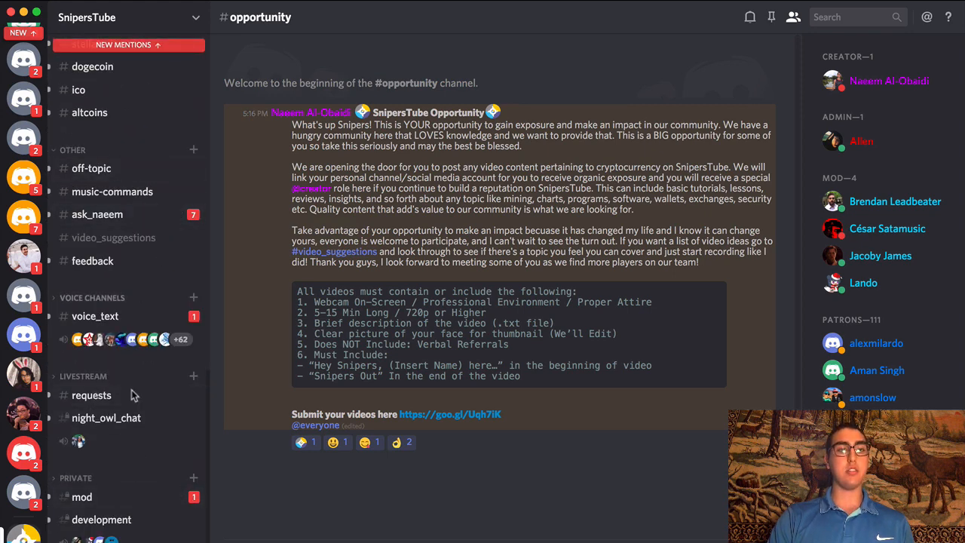
{"action": "left_click", "coordinate": [114, 239]}
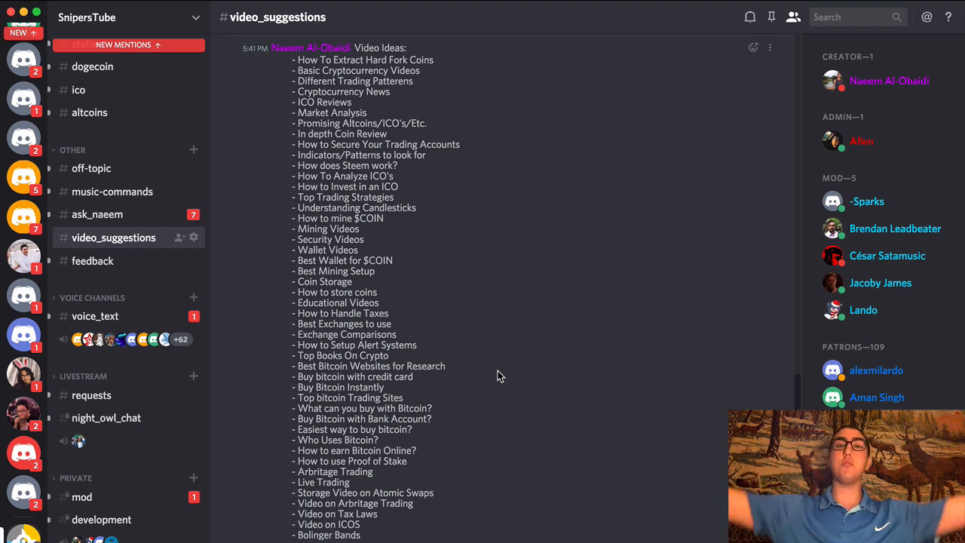
{"action": "scroll", "scroll_direction": "down", "scroll_amount": 3}
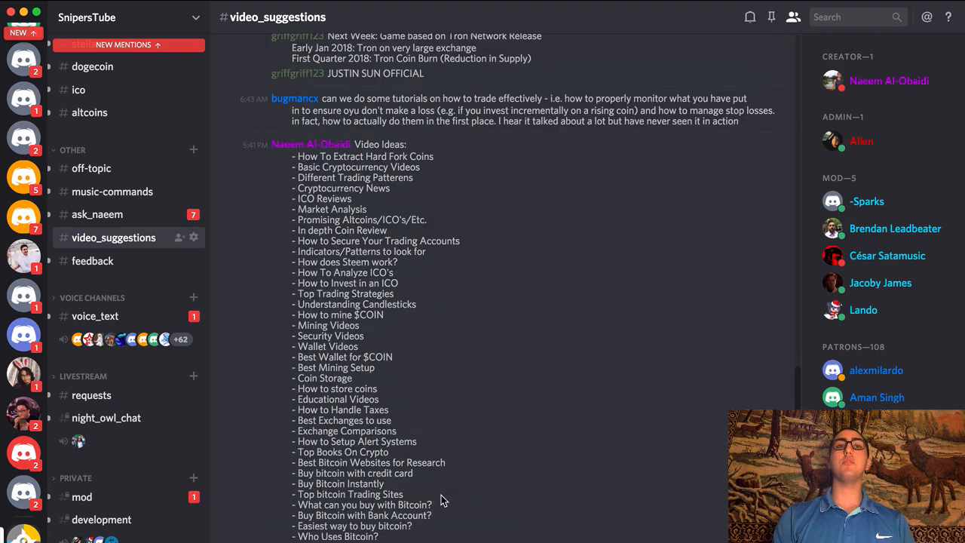
{"action": "scroll", "scroll_direction": "down", "scroll_amount": 3}
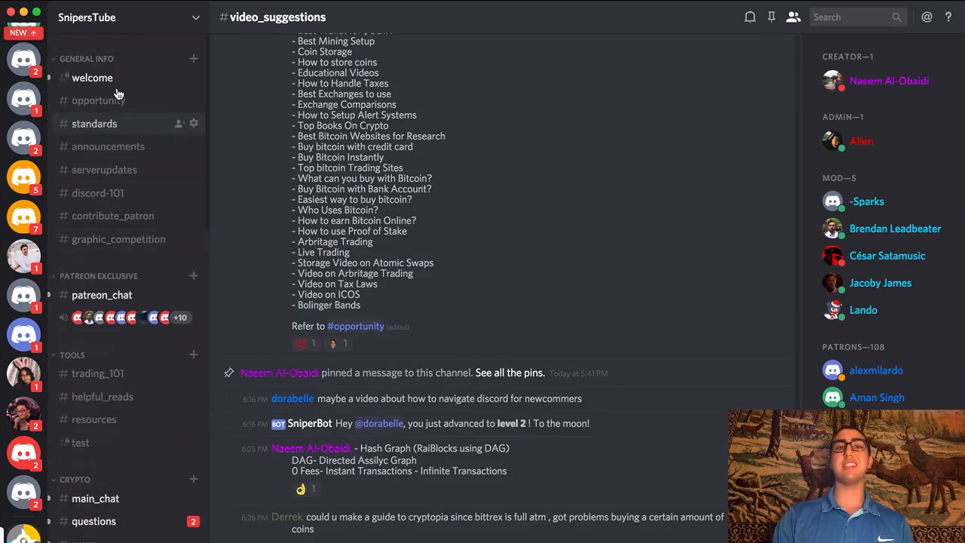
{"action": "left_click", "coordinate": [98, 100]}
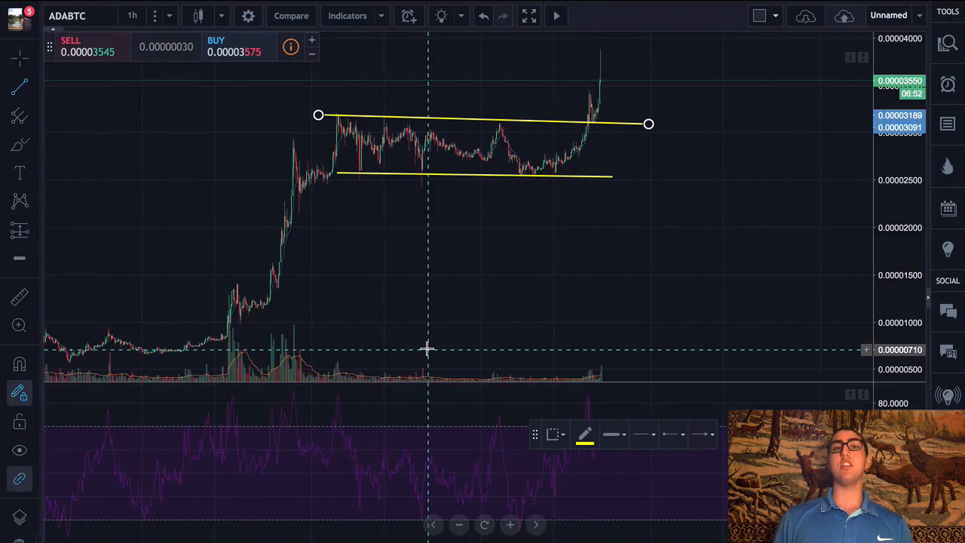
{"action": "mouse_move", "coordinate": [410, 283]}
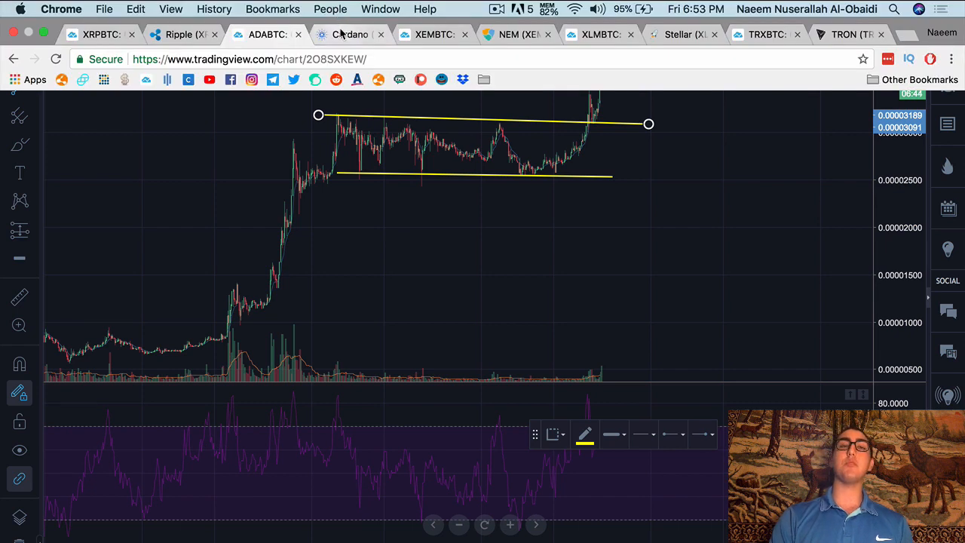
{"action": "mouse_move", "coordinate": [338, 34]}
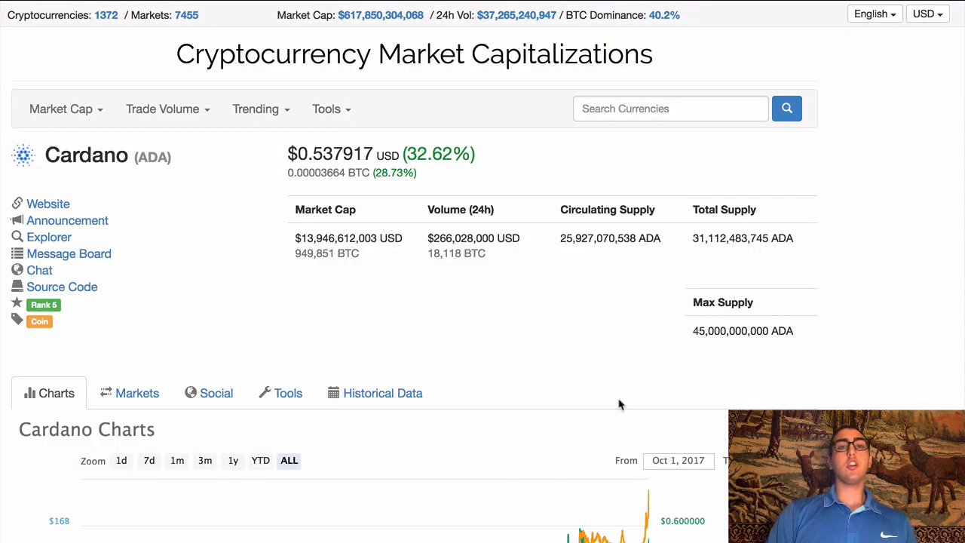
{"action": "mouse_move", "coordinate": [392, 293]}
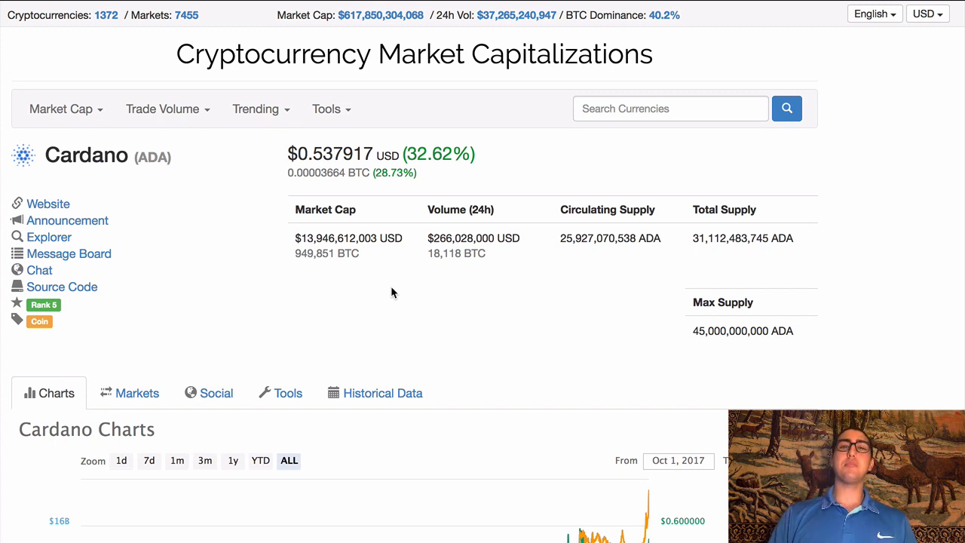
{"action": "mouse_move", "coordinate": [73, 303]}
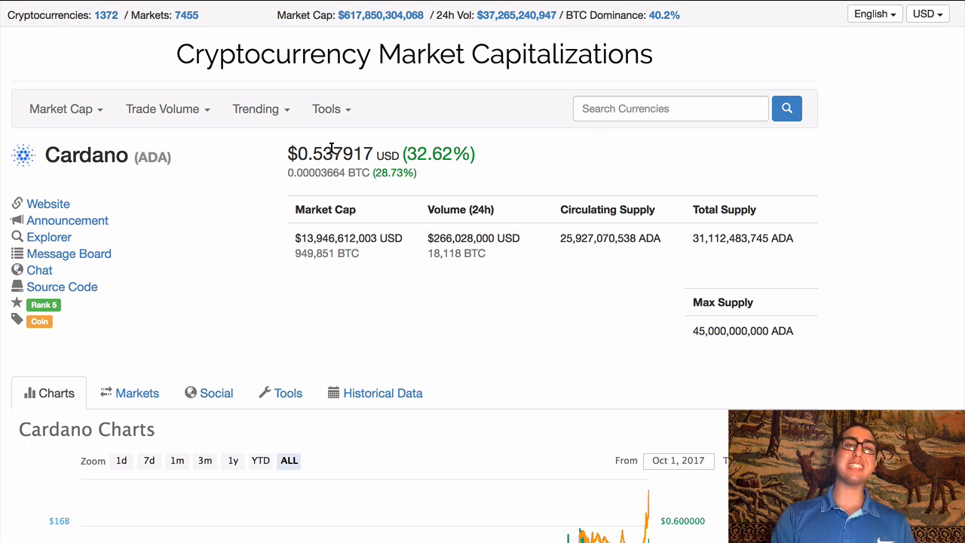
{"action": "scroll", "scroll_direction": "down", "scroll_amount": 3}
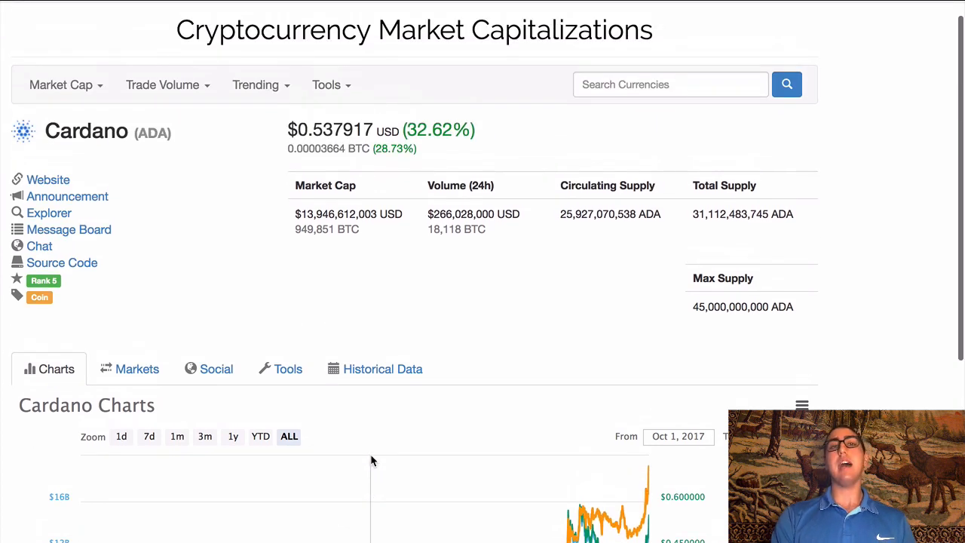
{"action": "mouse_move", "coordinate": [345, 299]}
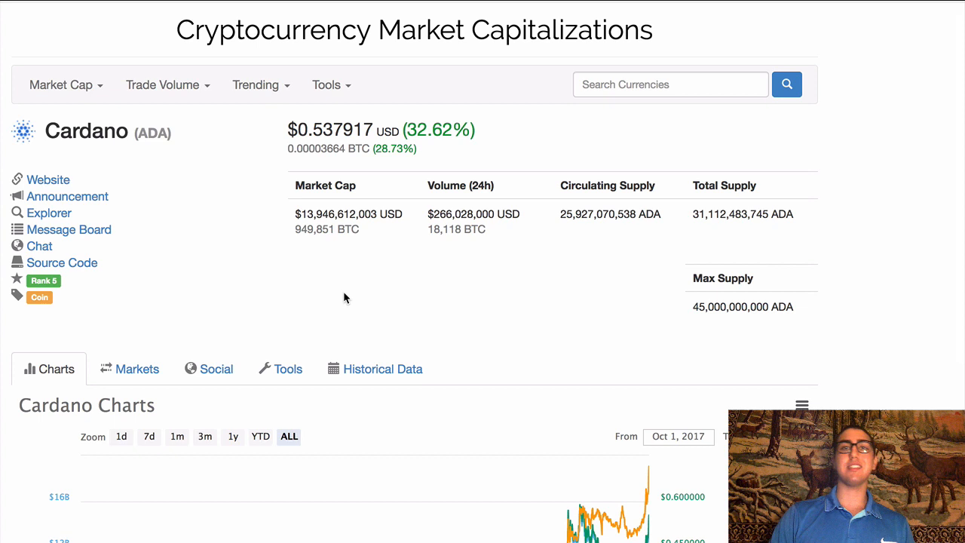
{"action": "mouse_move", "coordinate": [361, 261]}
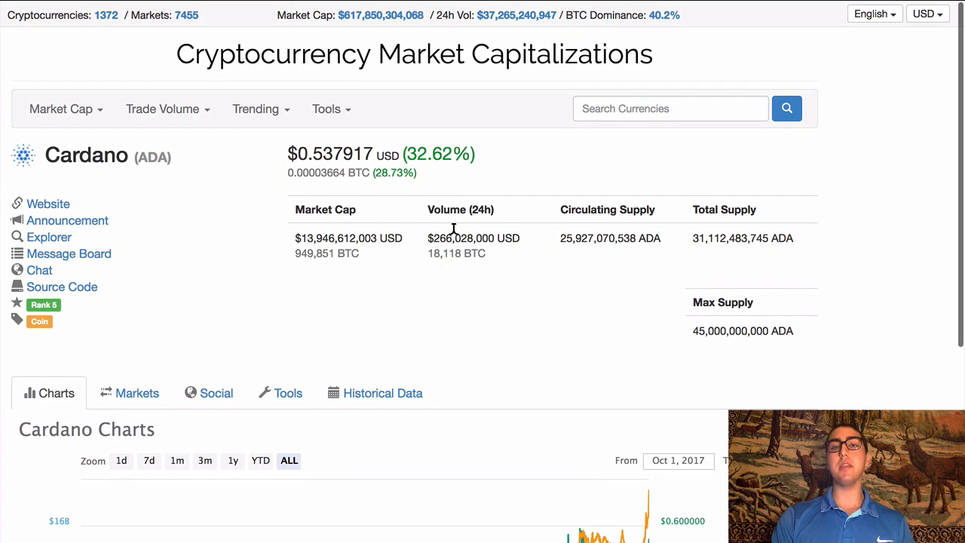
{"action": "mouse_move", "coordinate": [440, 253]}
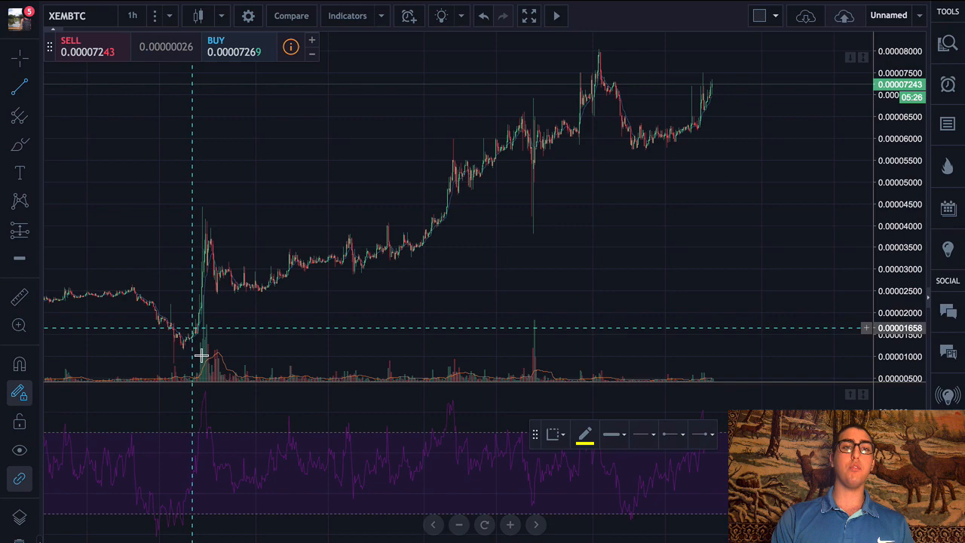
Step: Draw a rising yellow trend line from the XEM/BTC low up to the recent highs
{"action": "left_click_drag", "start_coordinate": [179, 349], "coordinate": [826, 91]}
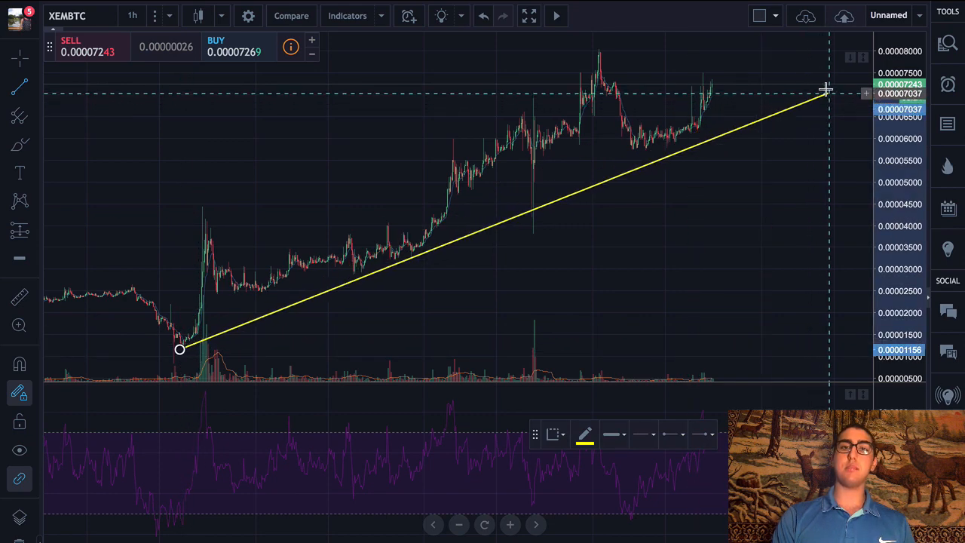
{"action": "left_click_drag", "start_coordinate": [827, 91], "coordinate": [820, 80]}
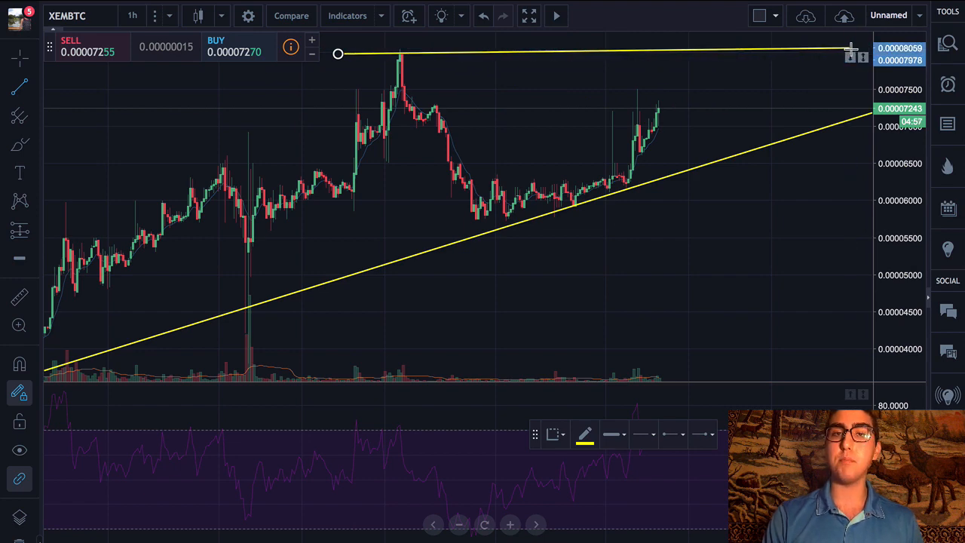
{"action": "left_click_drag", "start_coordinate": [850, 49], "coordinate": [792, 54]}
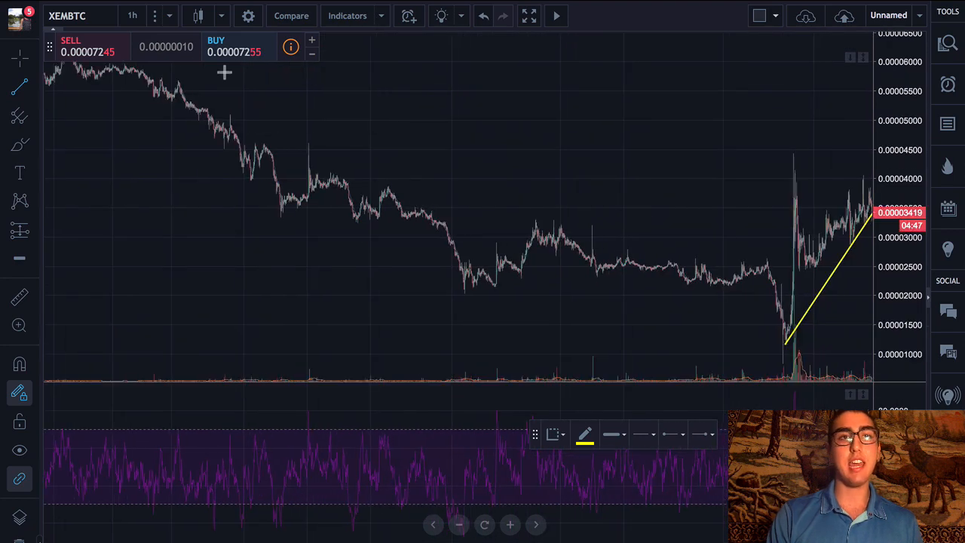
Step: Switch the XEMBTC chart to the daily timeframe
{"action": "left_click", "coordinate": [132, 15]}
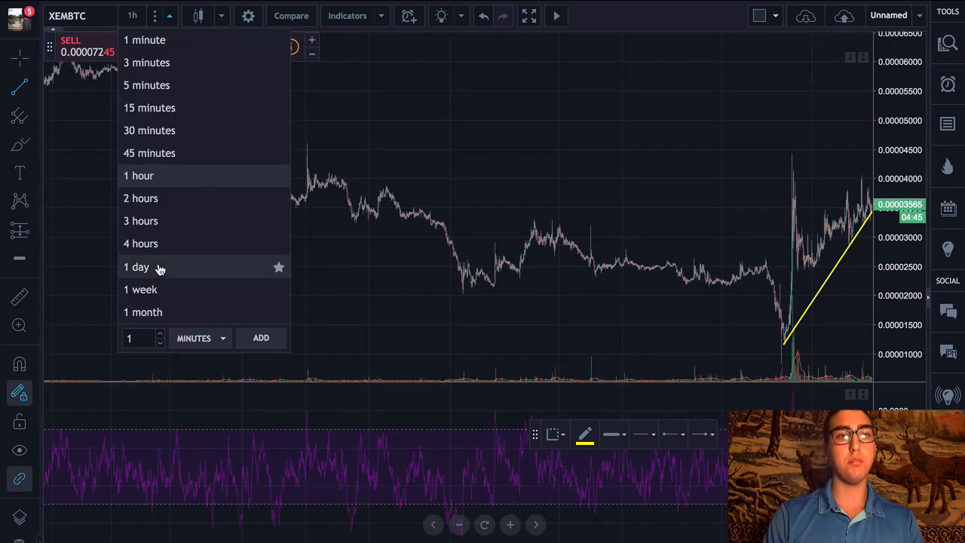
{"action": "left_click", "coordinate": [137, 265]}
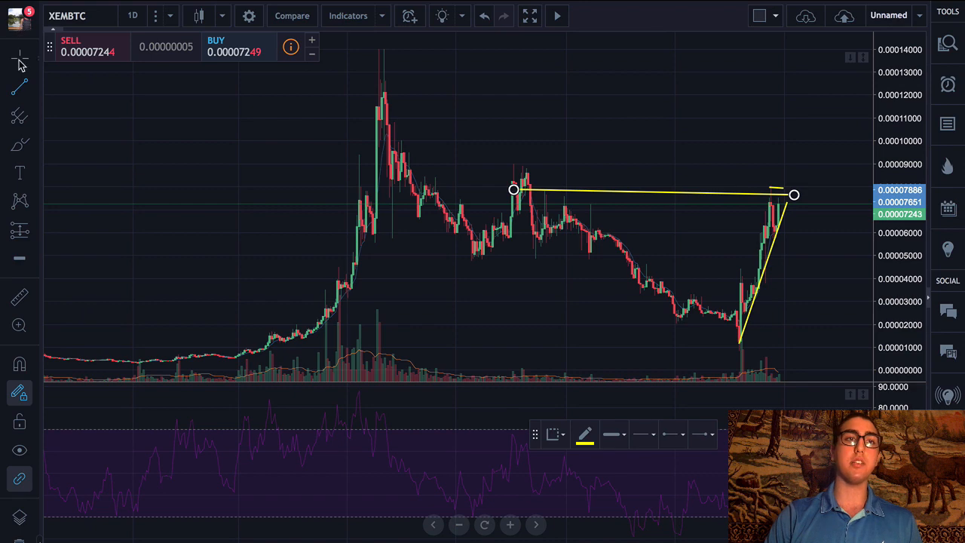
{"action": "mouse_move", "coordinate": [603, 196]}
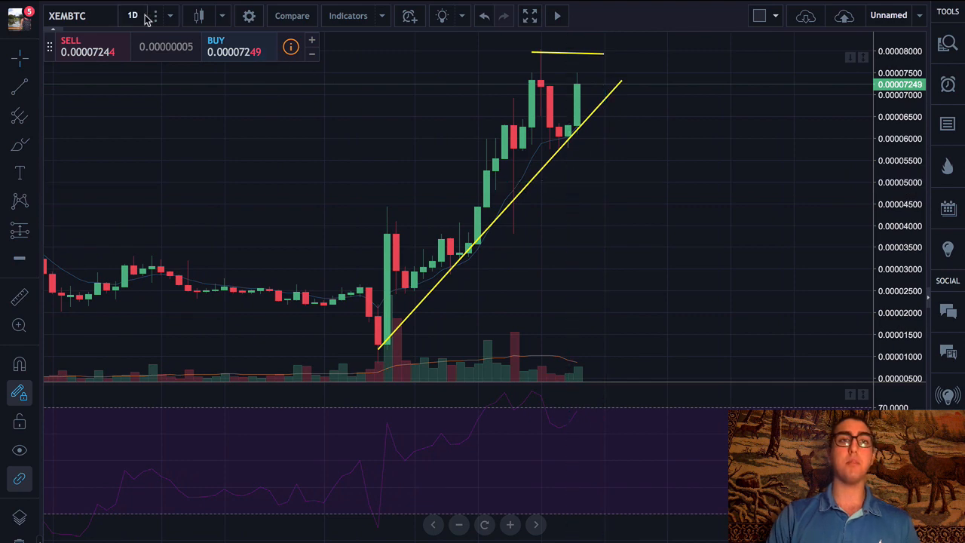
Step: Switch the XEMBTC chart back to hourly candles
{"action": "left_click", "coordinate": [132, 15]}
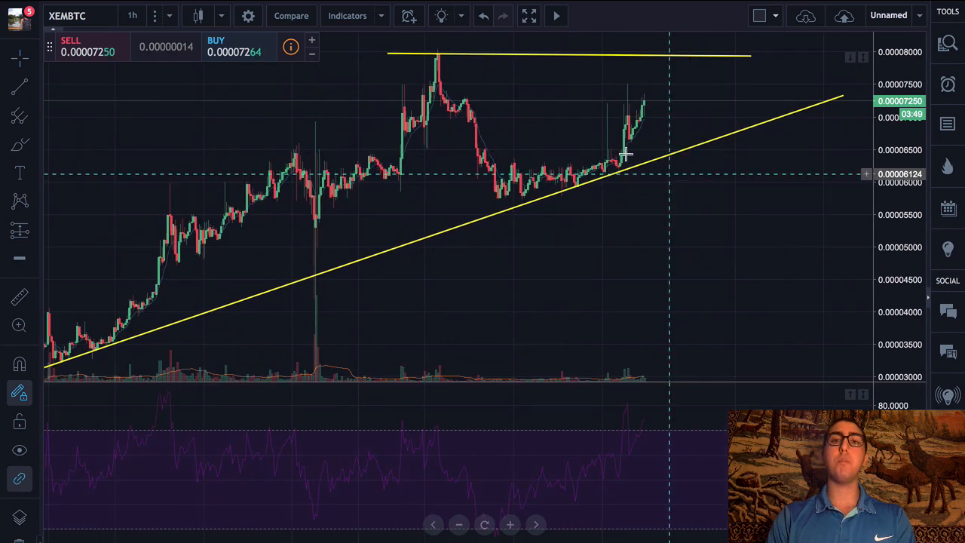
{"action": "mouse_move", "coordinate": [676, 158]}
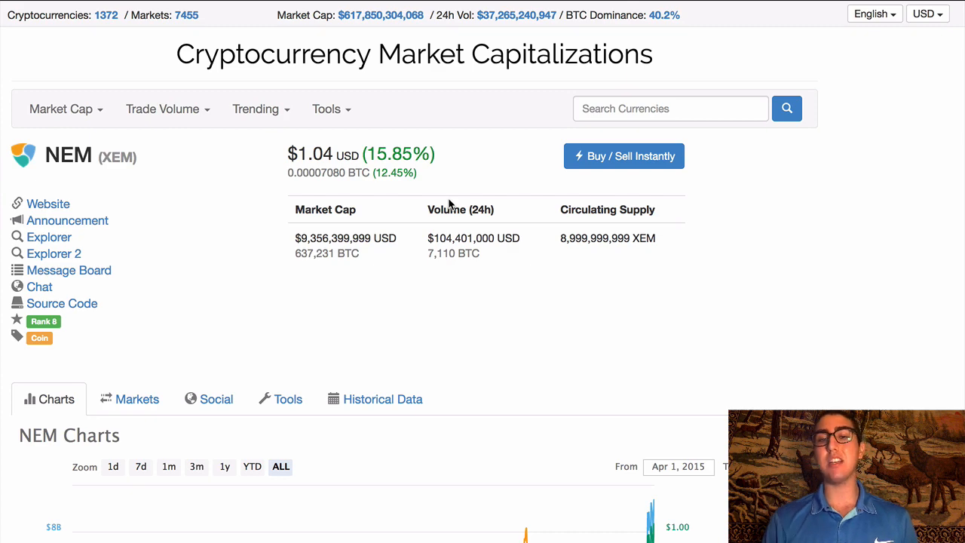
Step: Review NEM's historical chart and its $1.04 price and market cap summary on CoinMarketCap
{"action": "scroll", "scroll_direction": "down", "scroll_amount": 3}
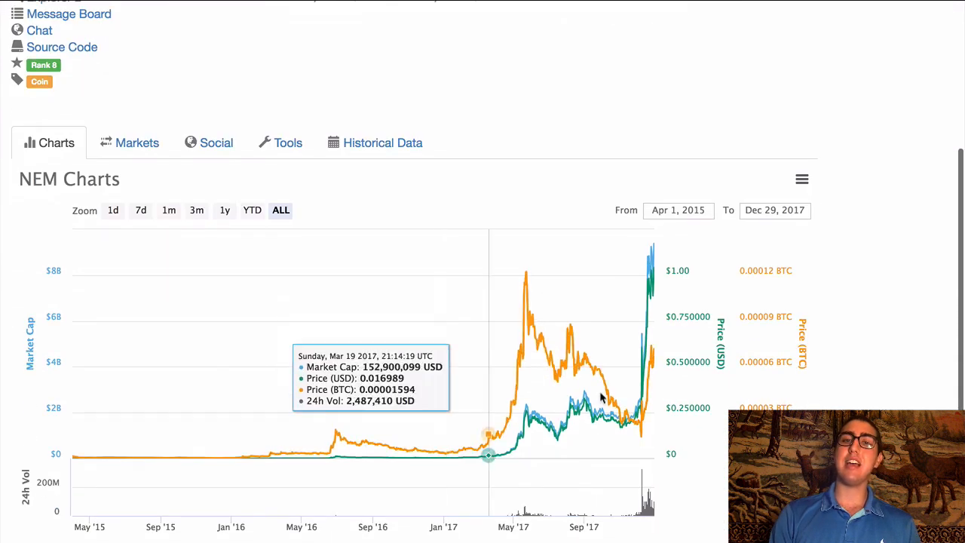
{"action": "mouse_move", "coordinate": [573, 438]}
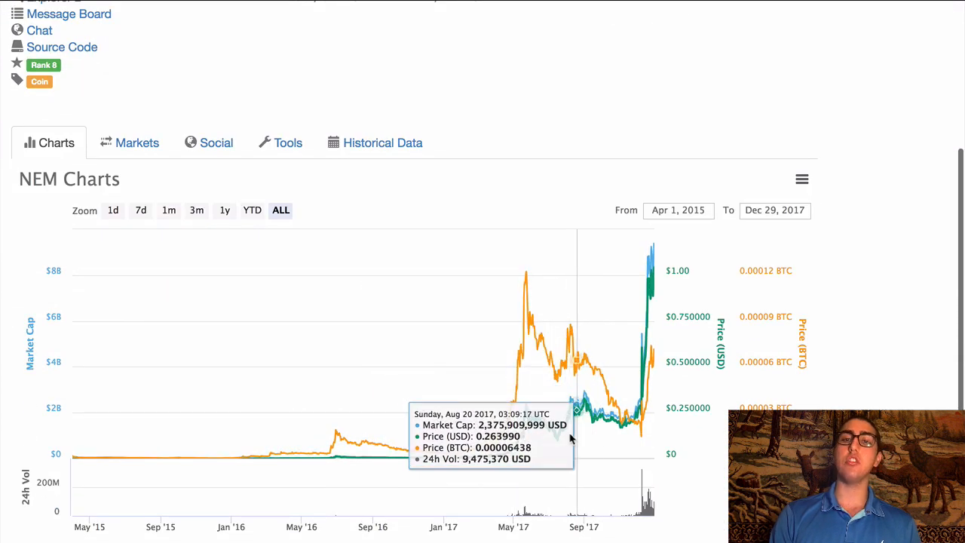
{"action": "mouse_move", "coordinate": [535, 355]}
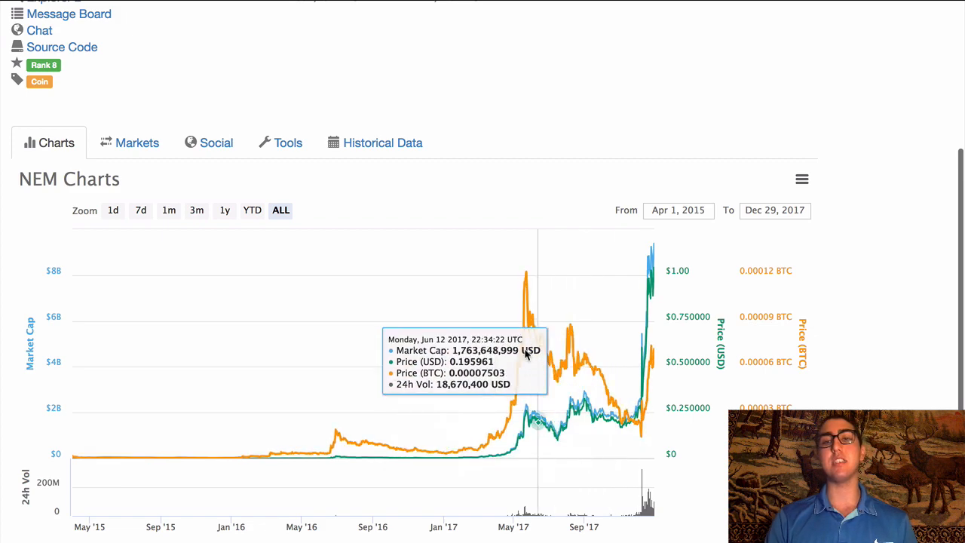
{"action": "scroll", "scroll_direction": "up", "scroll_amount": 3}
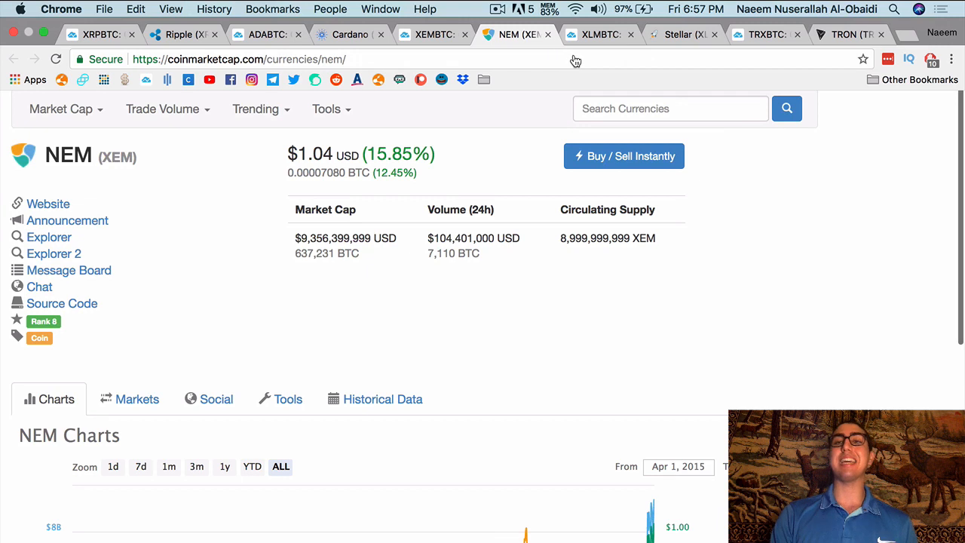
{"action": "mouse_move", "coordinate": [596, 33]}
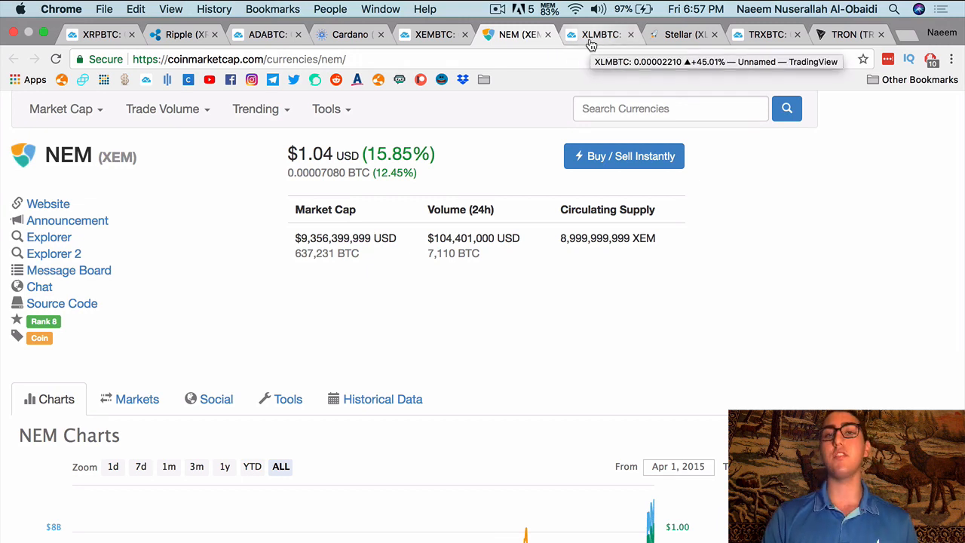
Step: Draw a yellow support line under the XLM/BTC consolidation range on the hourly chart
{"action": "left_click", "coordinate": [600, 33]}
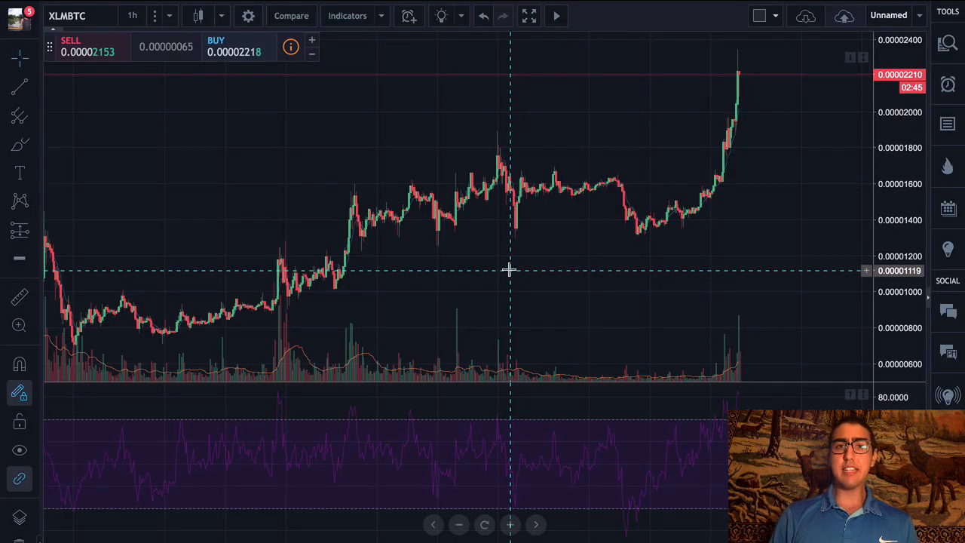
{"action": "mouse_move", "coordinate": [676, 239]}
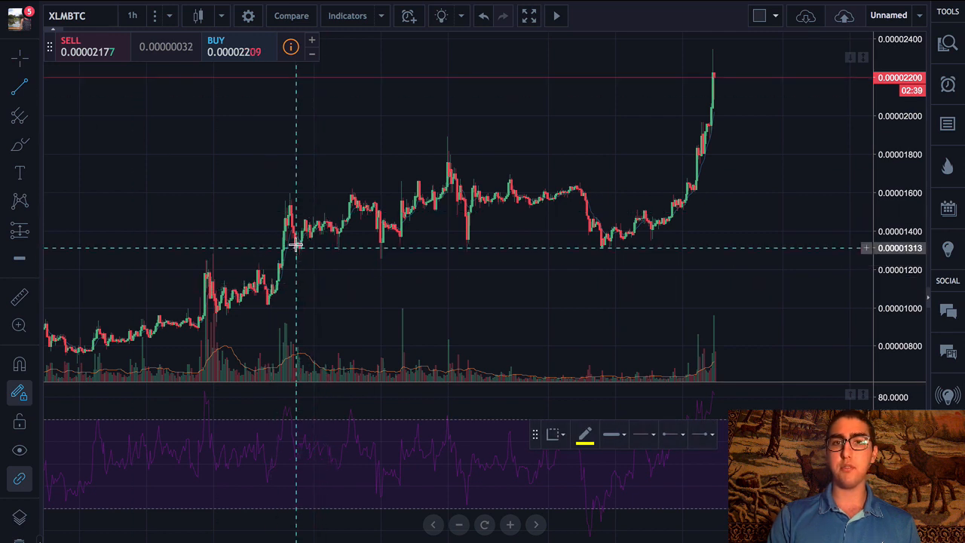
{"action": "left_click_drag", "start_coordinate": [296, 243], "coordinate": [606, 240]}
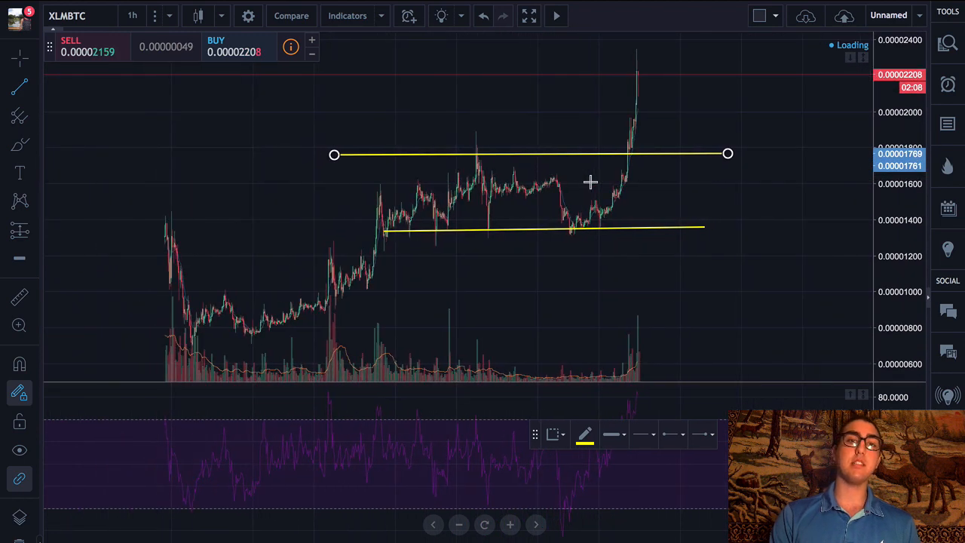
Step: Switch the XLM/BTC chart interval from 1 hour to 1 day
{"action": "left_click", "coordinate": [132, 15]}
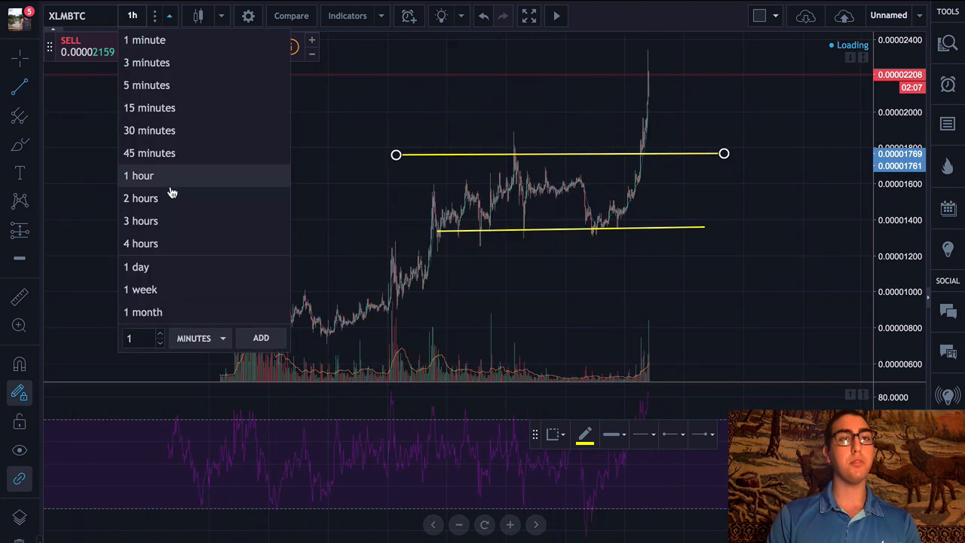
{"action": "left_click", "coordinate": [136, 266]}
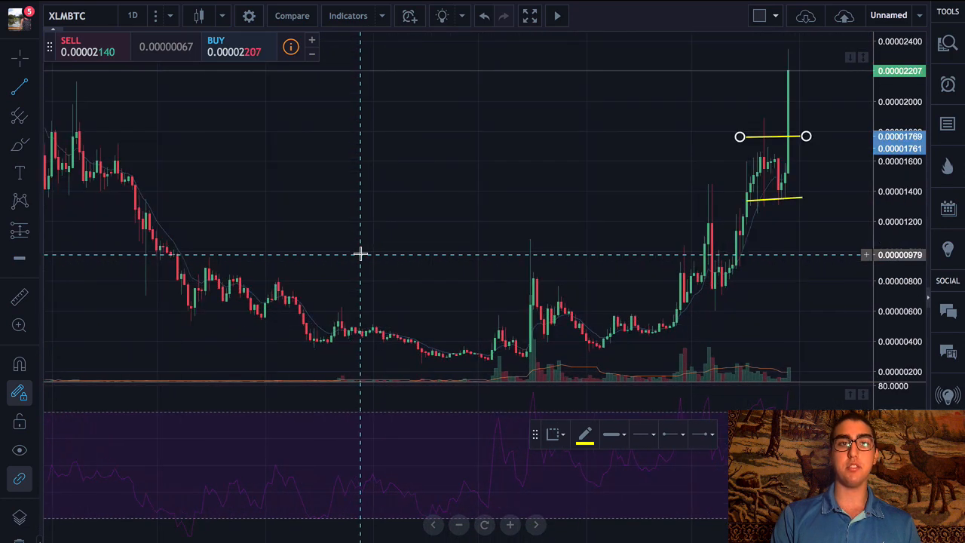
{"action": "mouse_move", "coordinate": [63, 142]}
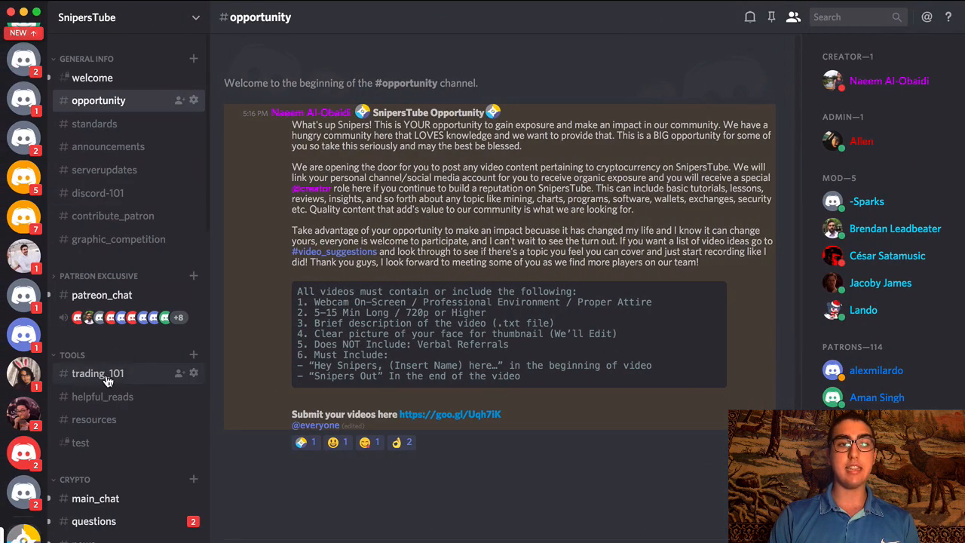
Step: View the Discord opportunity channel announcement before returning to the daily XLM/BTC chart
{"action": "left_click", "coordinate": [97, 374]}
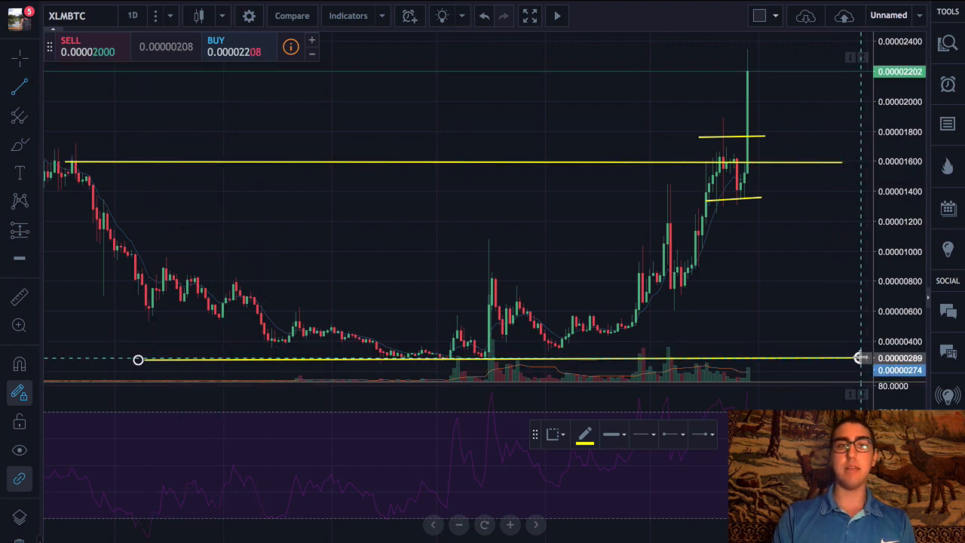
Step: Draw a yellow line from the daily XLM/BTC lows up toward the early left-side peak
{"action": "left_click_drag", "start_coordinate": [139, 359], "coordinate": [72, 175]}
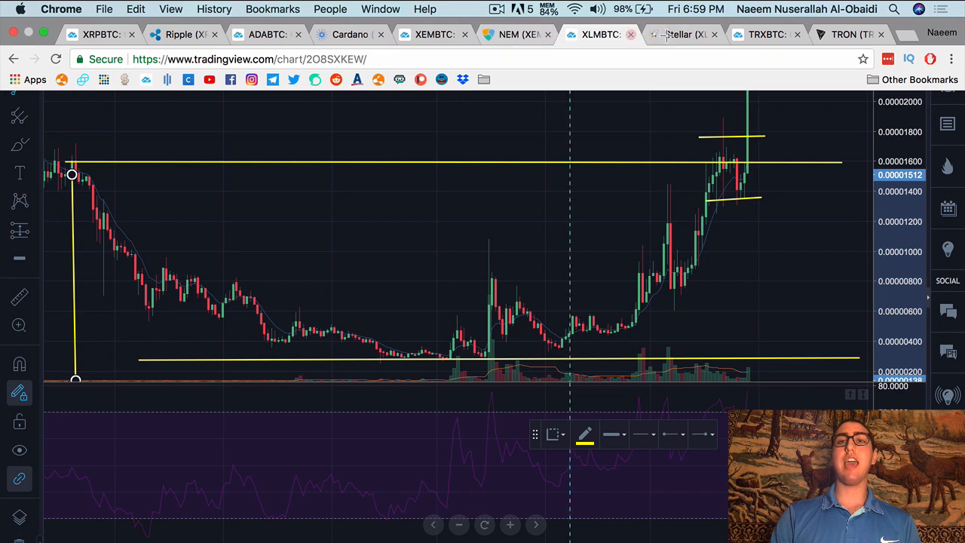
Step: Review Stellar's CoinMarketCap figures: $0.323 price, up 44.46%, market cap, volume and supply
{"action": "left_click", "coordinate": [681, 33]}
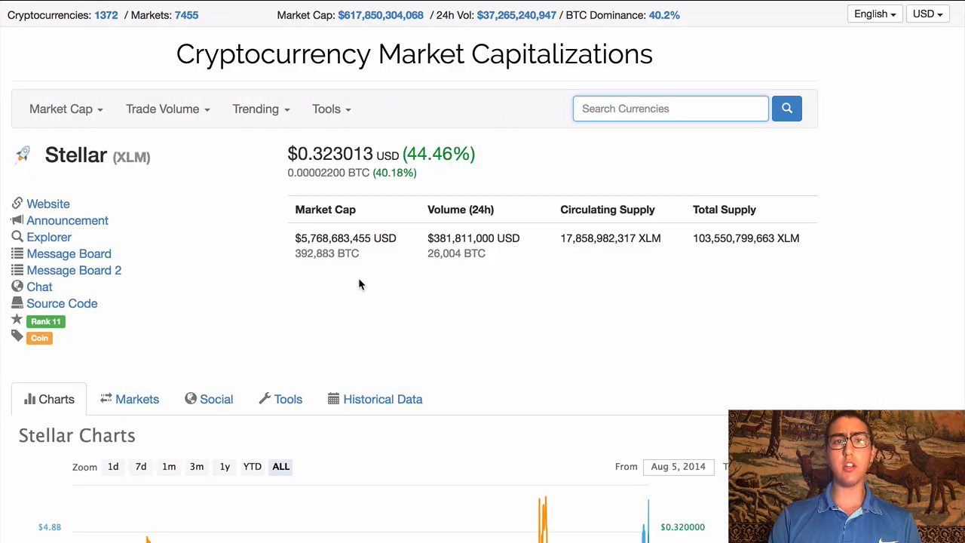
{"action": "mouse_move", "coordinate": [335, 285]}
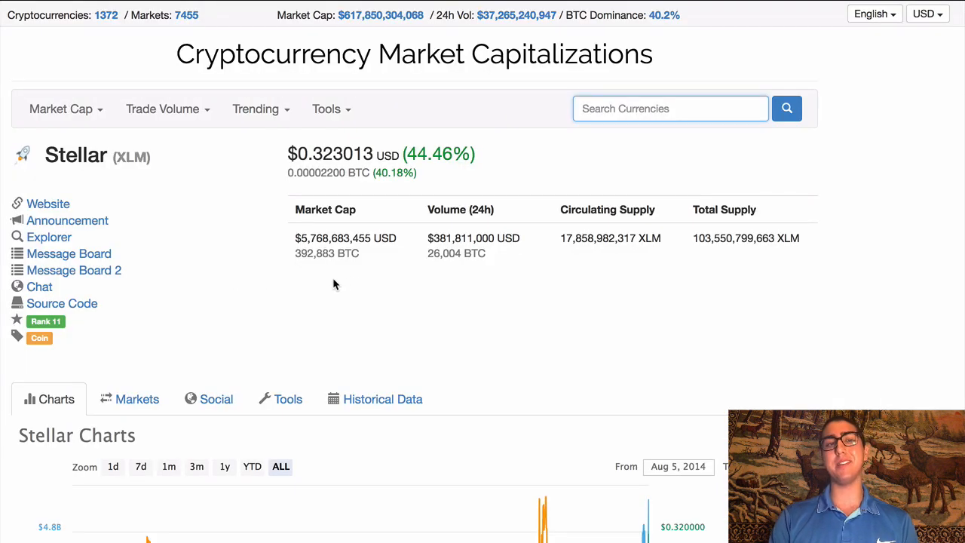
{"action": "scroll", "scroll_direction": "down", "scroll_amount": 3}
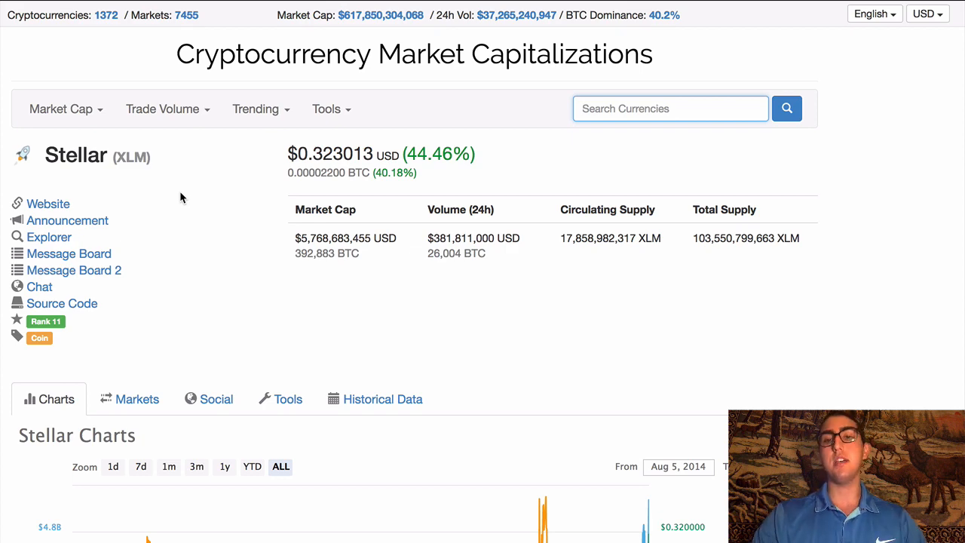
{"action": "scroll", "scroll_direction": "down", "scroll_amount": 3}
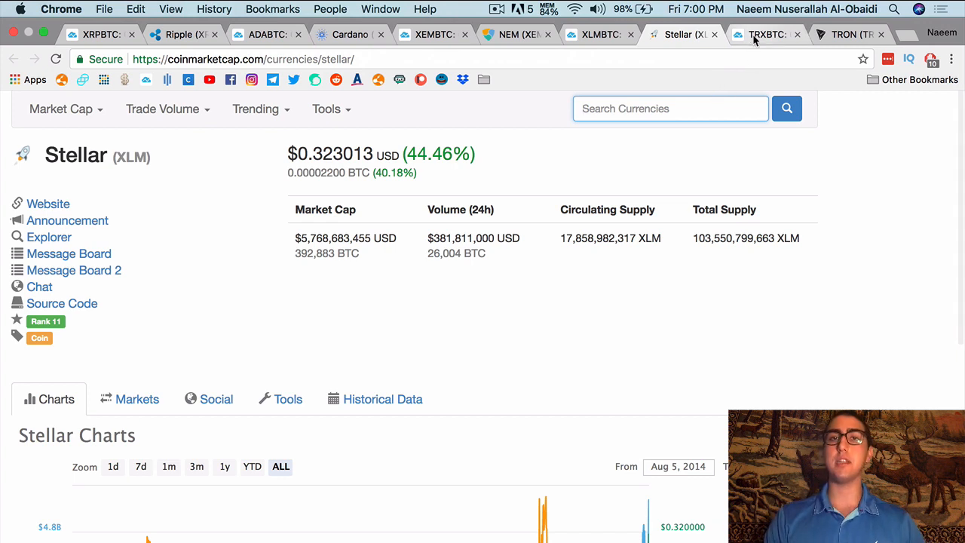
{"action": "mouse_move", "coordinate": [766, 34]}
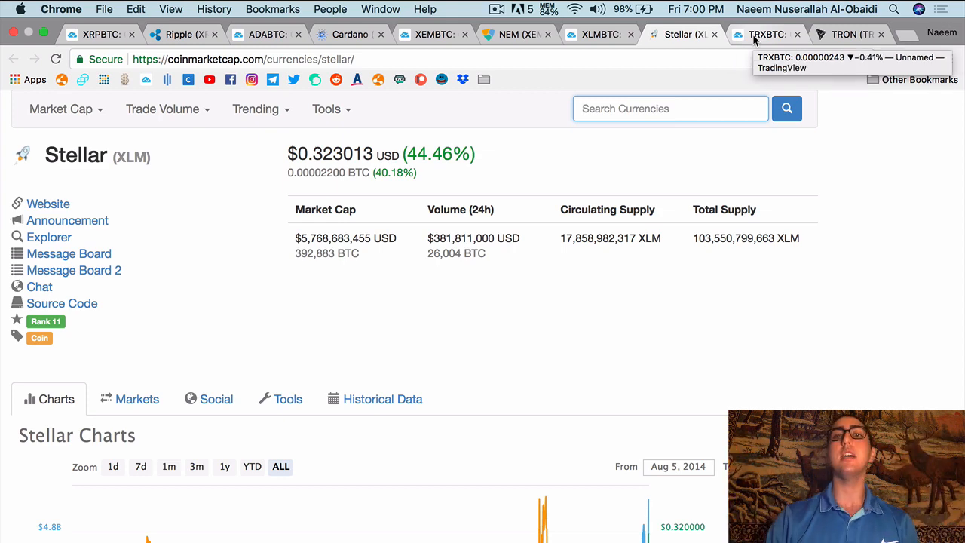
Step: Draw a horizontal support line and a descending trend line from the TRX/BTC peak, forming a triangle
{"action": "left_click", "coordinate": [767, 33]}
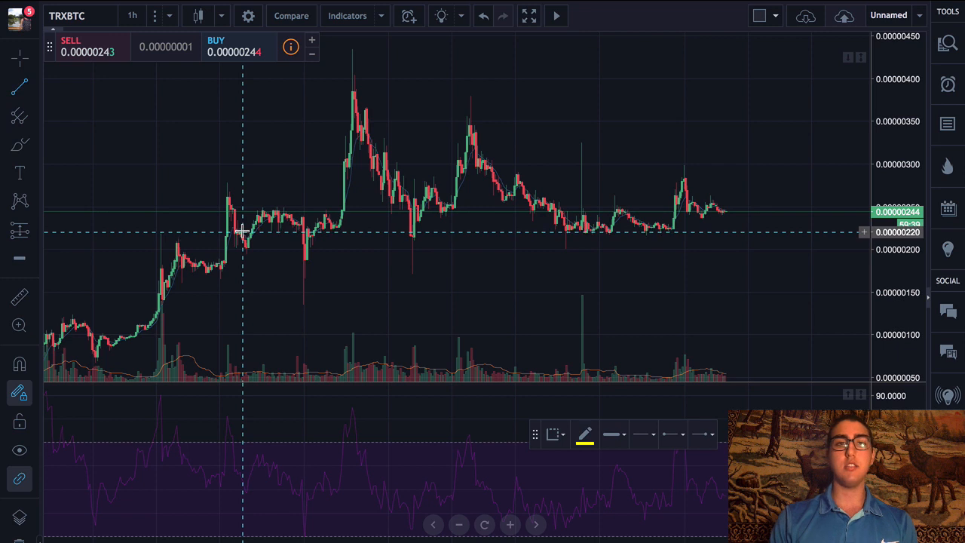
{"action": "left_click_drag", "start_coordinate": [245, 232], "coordinate": [833, 232]}
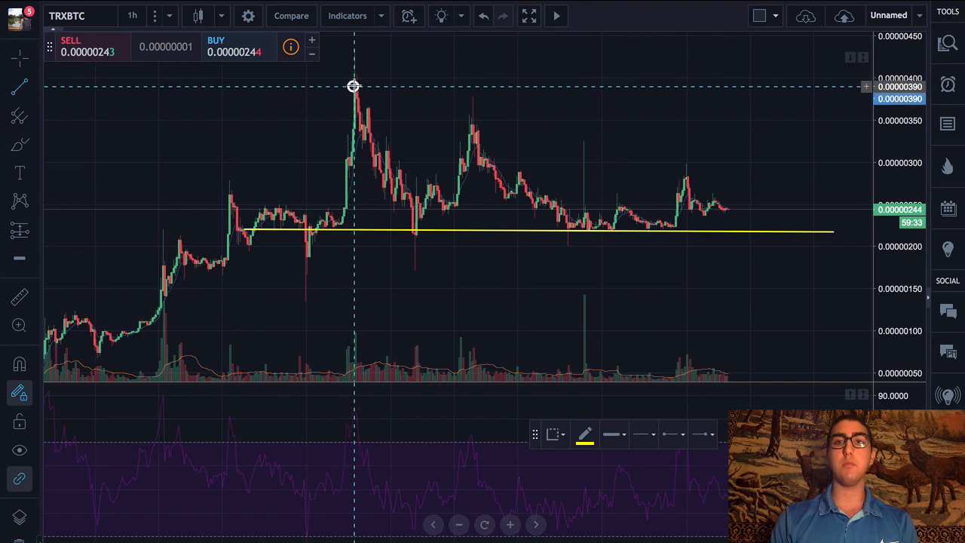
{"action": "left_click_drag", "start_coordinate": [353, 86], "coordinate": [852, 217]}
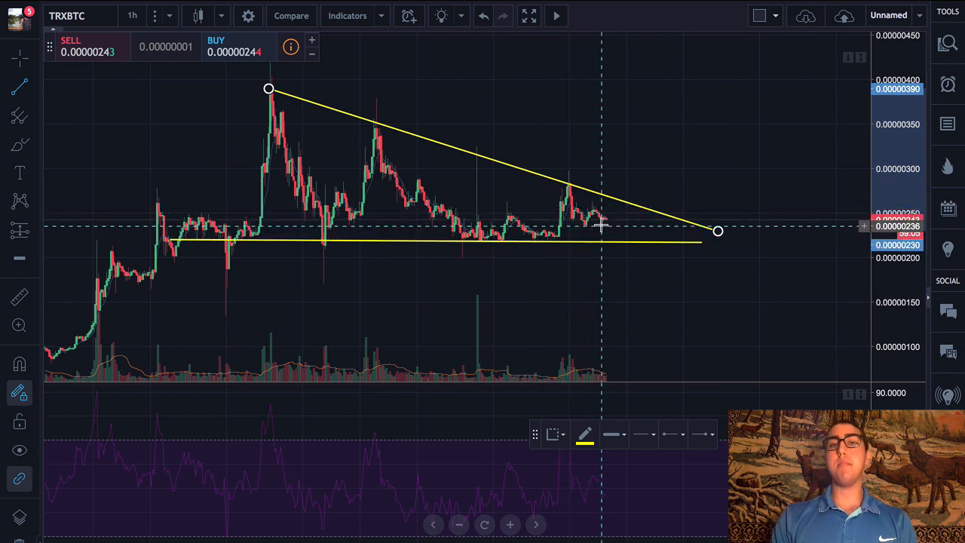
{"action": "mouse_move", "coordinate": [380, 144]}
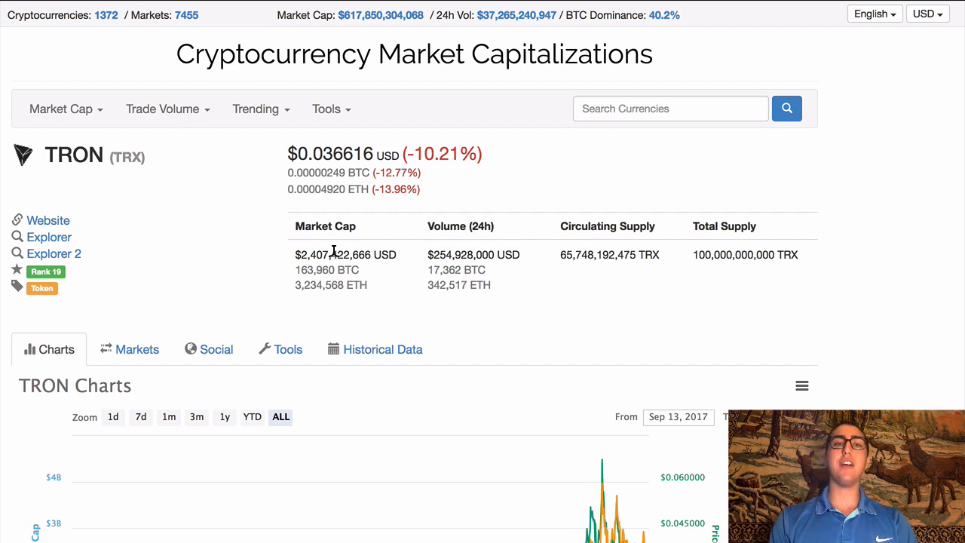
{"action": "mouse_move", "coordinate": [324, 249]}
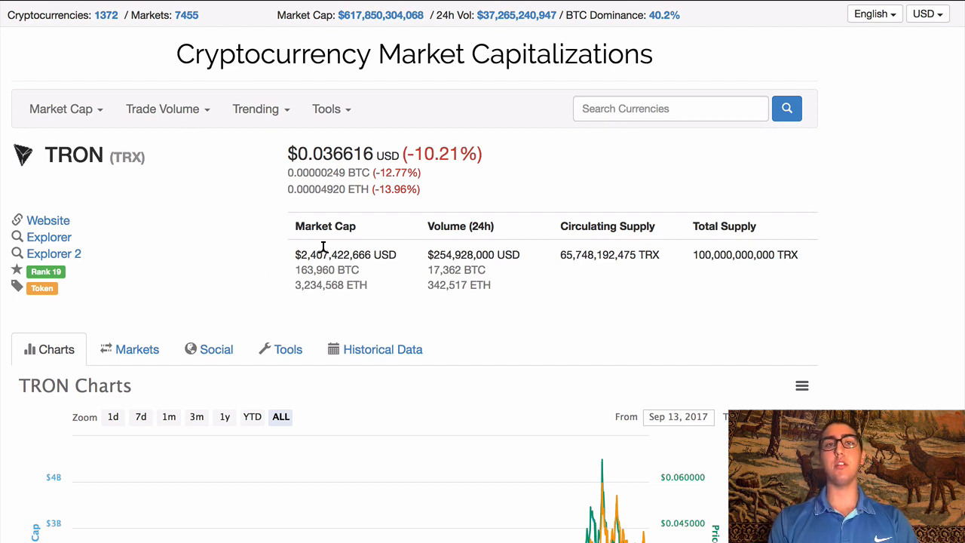
Step: Scroll TRON's CoinMarketCap page showing $0.0366, down 10.21%, with market cap and supply
{"action": "scroll", "scroll_direction": "down", "scroll_amount": 3}
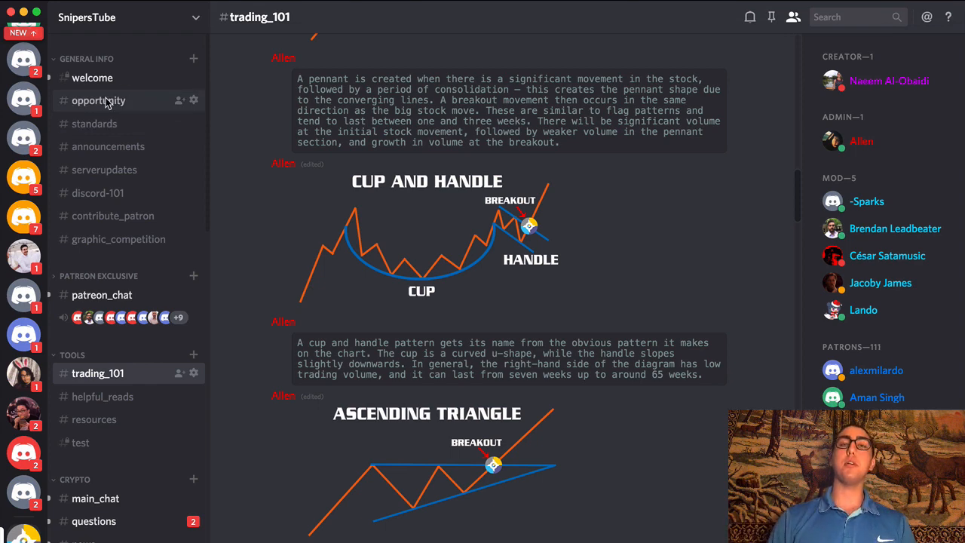
Step: Browse the opportunity and welcome channels, then land on #standards with the server rules
{"action": "left_click", "coordinate": [99, 100]}
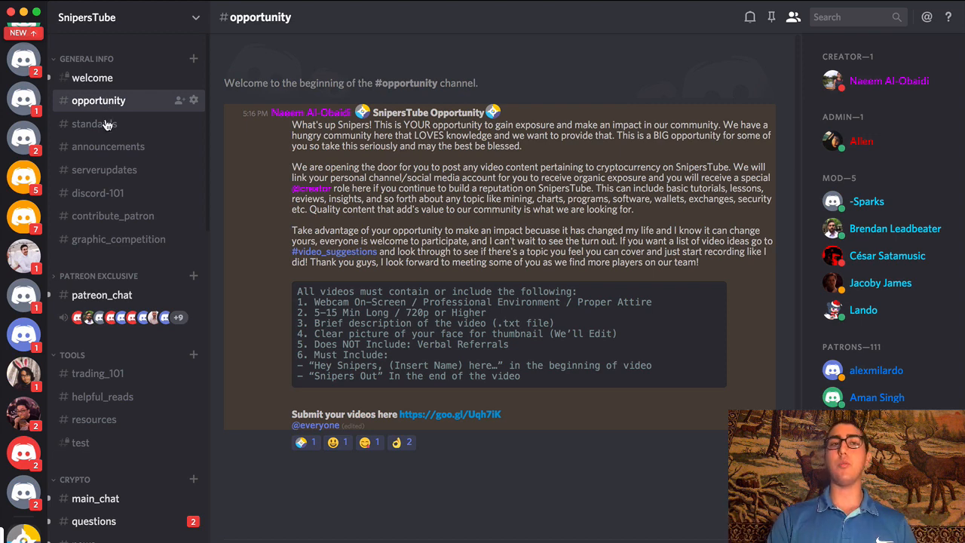
{"action": "left_click", "coordinate": [92, 77]}
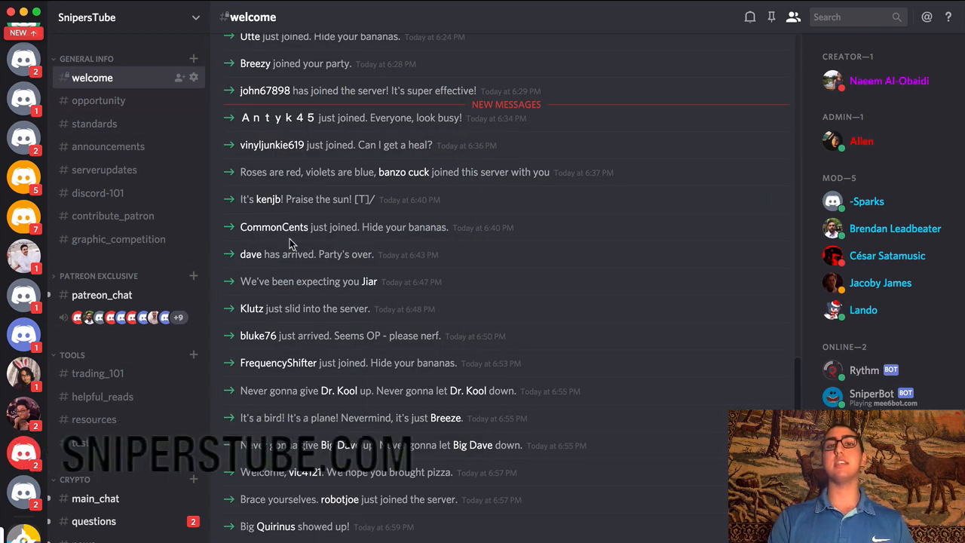
{"action": "left_click", "coordinate": [94, 124]}
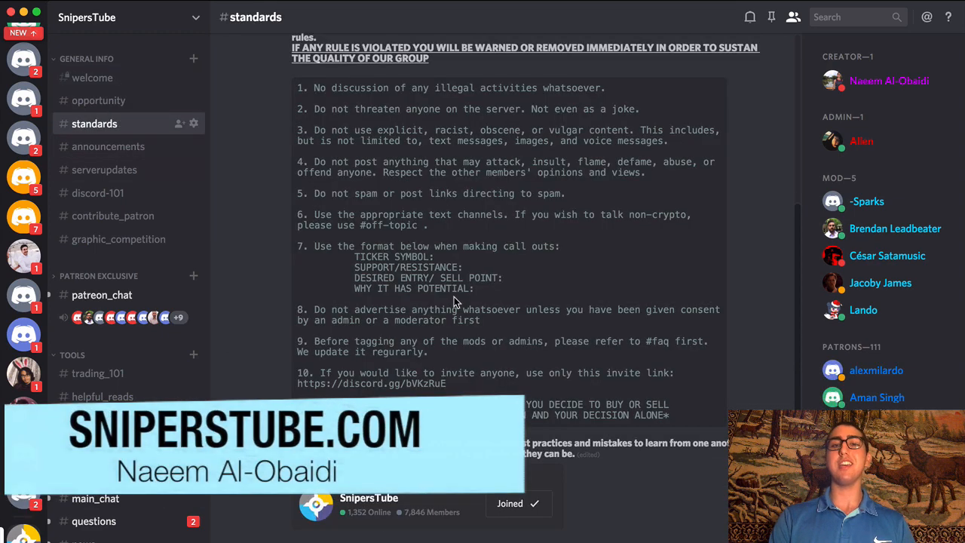